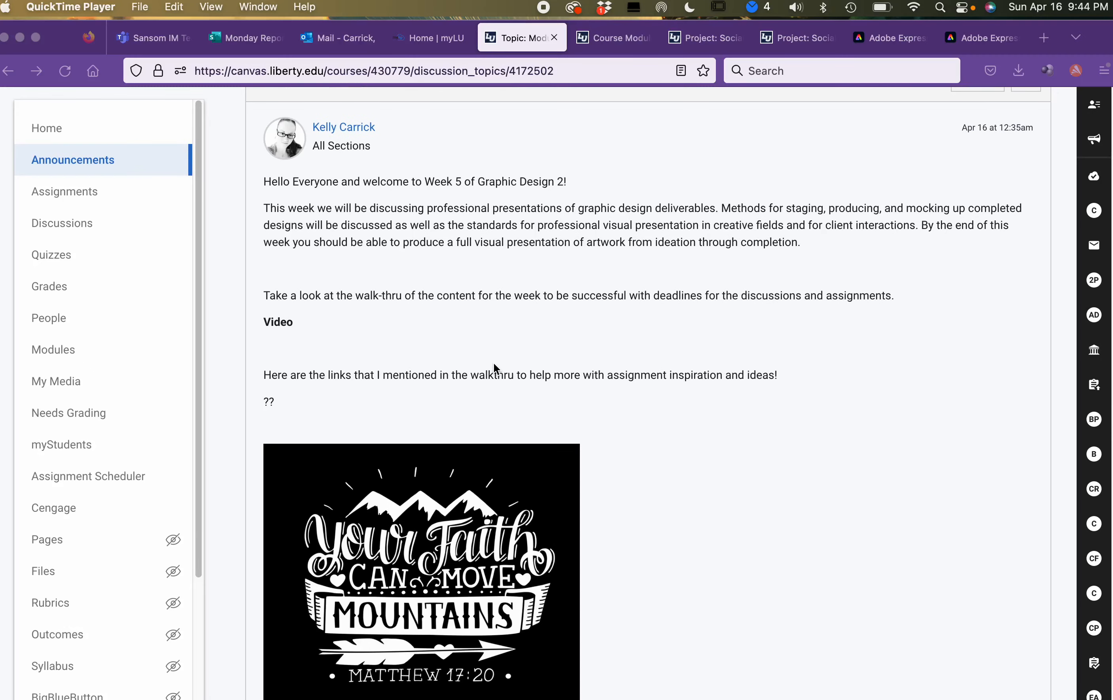
{"action": "mouse_move", "coordinate": [456, 321]}
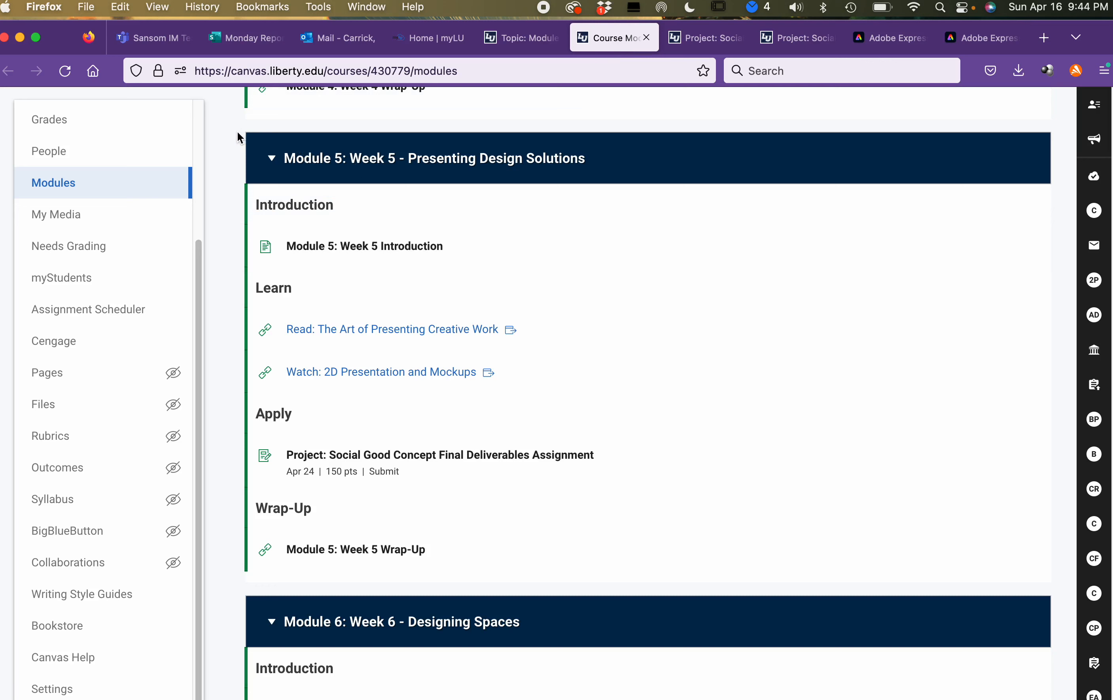
{"action": "mouse_move", "coordinate": [309, 117]}
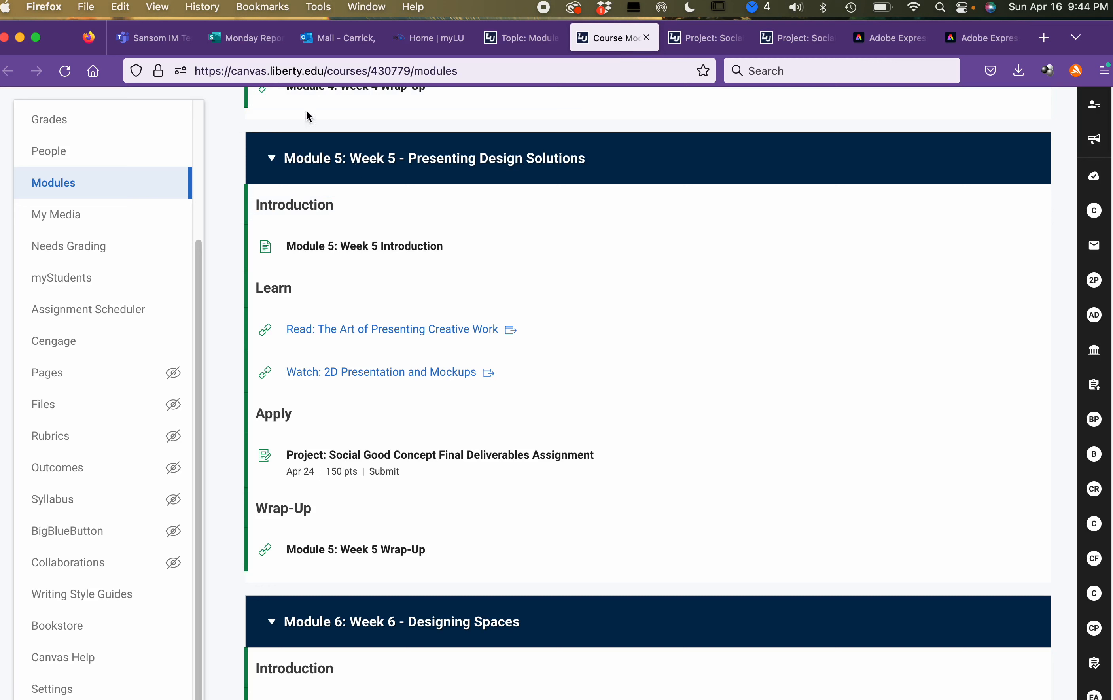
{"action": "mouse_move", "coordinate": [399, 280]}
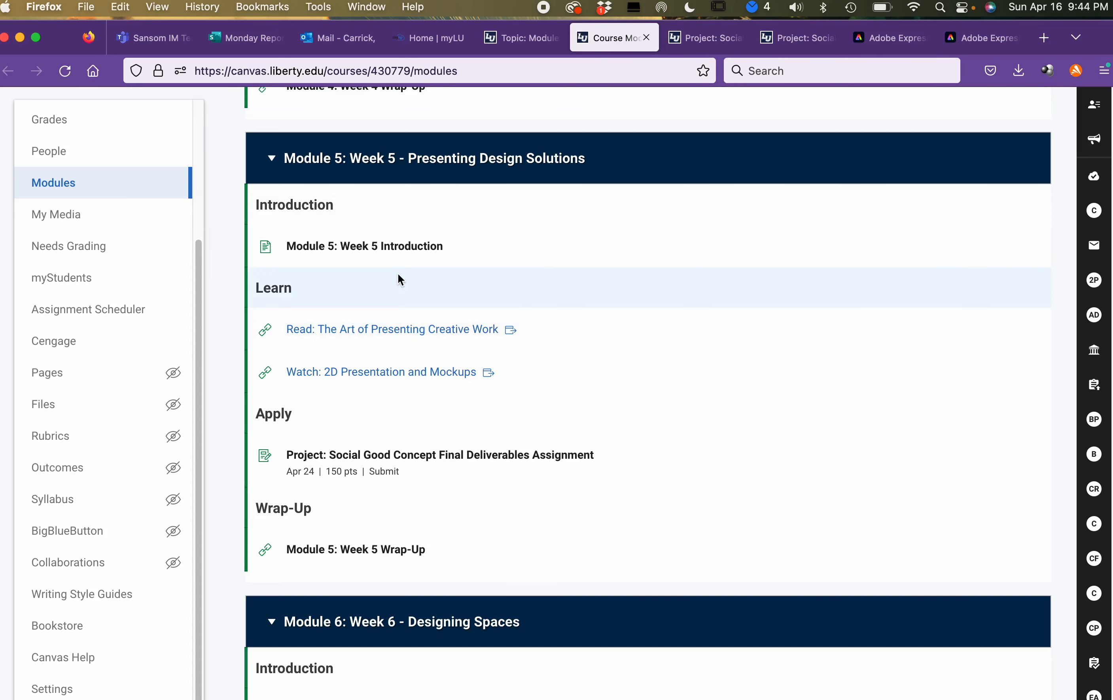
{"action": "mouse_move", "coordinate": [392, 329]}
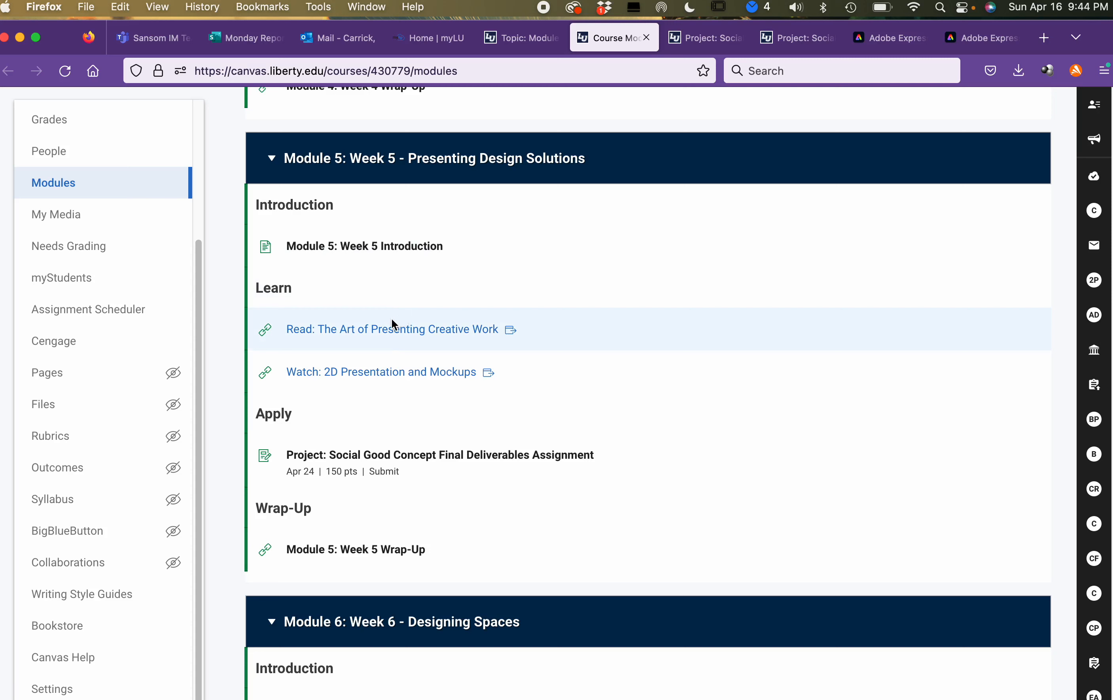
{"action": "mouse_move", "coordinate": [425, 221]}
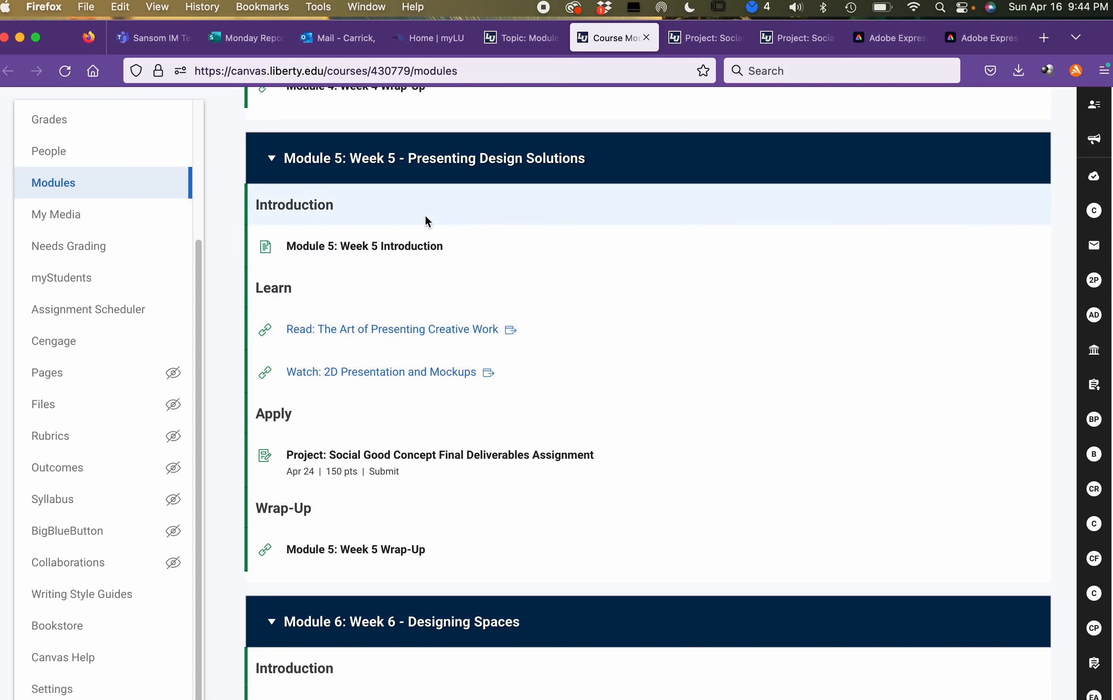
{"action": "mouse_move", "coordinate": [368, 334]}
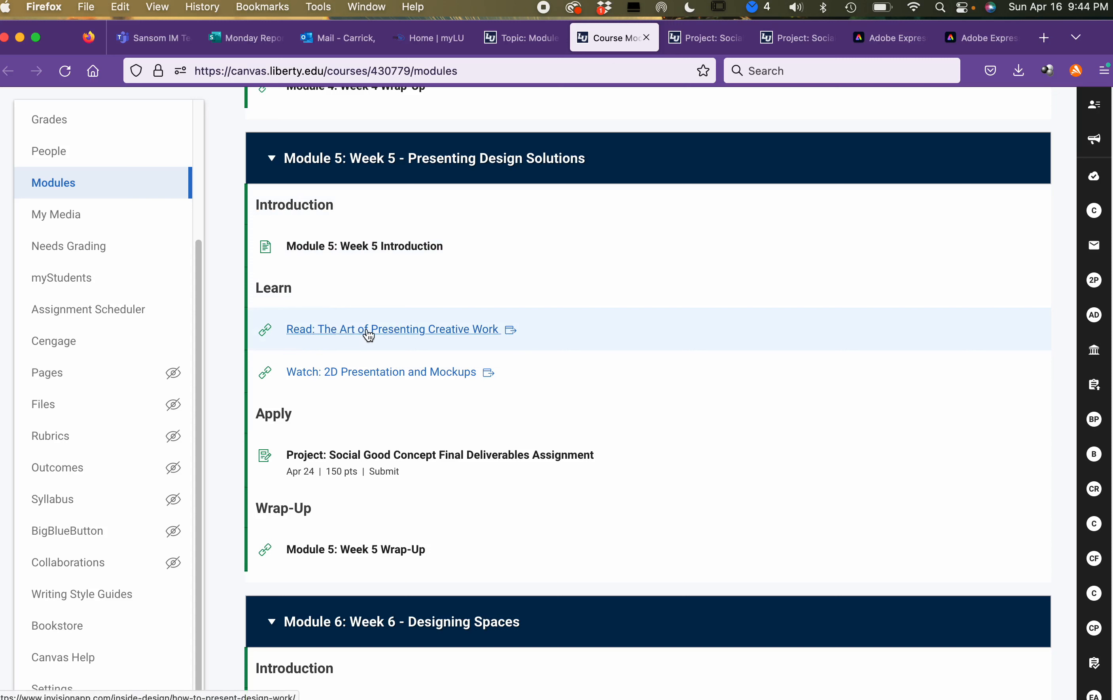
{"action": "mouse_move", "coordinate": [431, 336]}
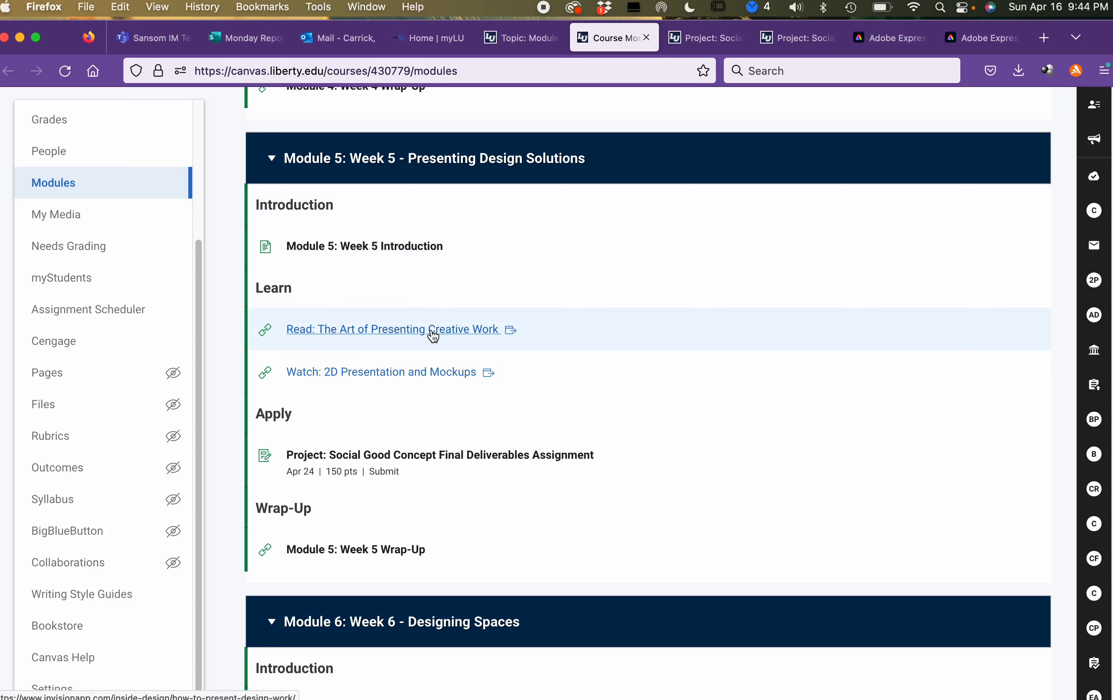
{"action": "mouse_move", "coordinate": [466, 329]}
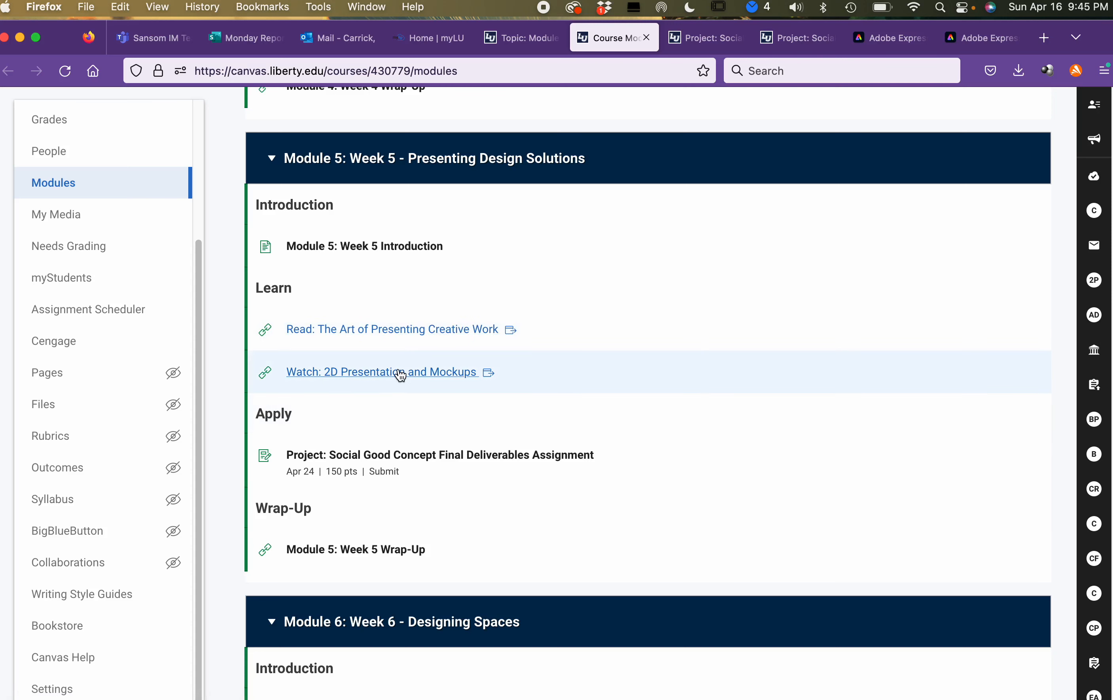
{"action": "mouse_move", "coordinate": [381, 371]}
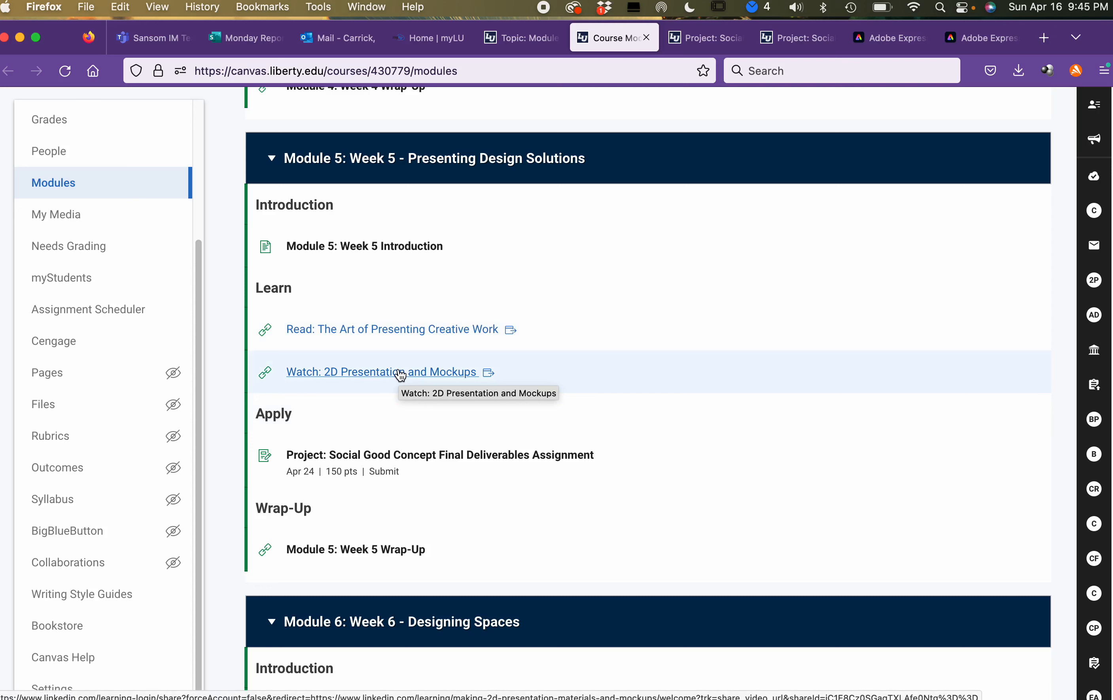
{"action": "mouse_move", "coordinate": [416, 372]}
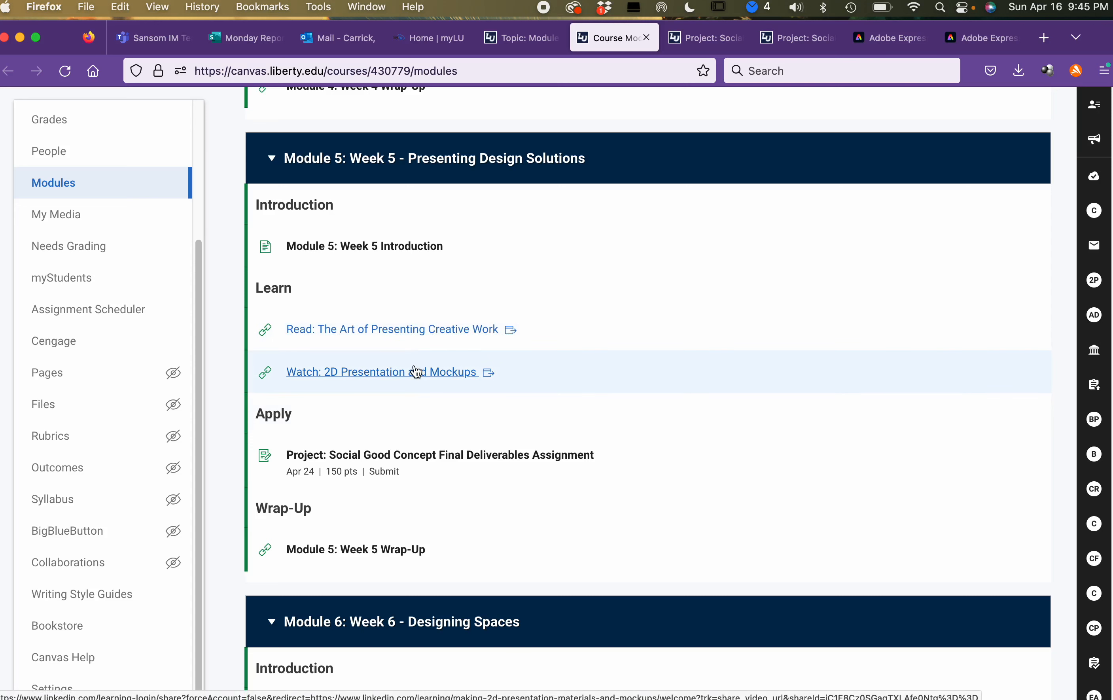
{"action": "mouse_move", "coordinate": [422, 384]}
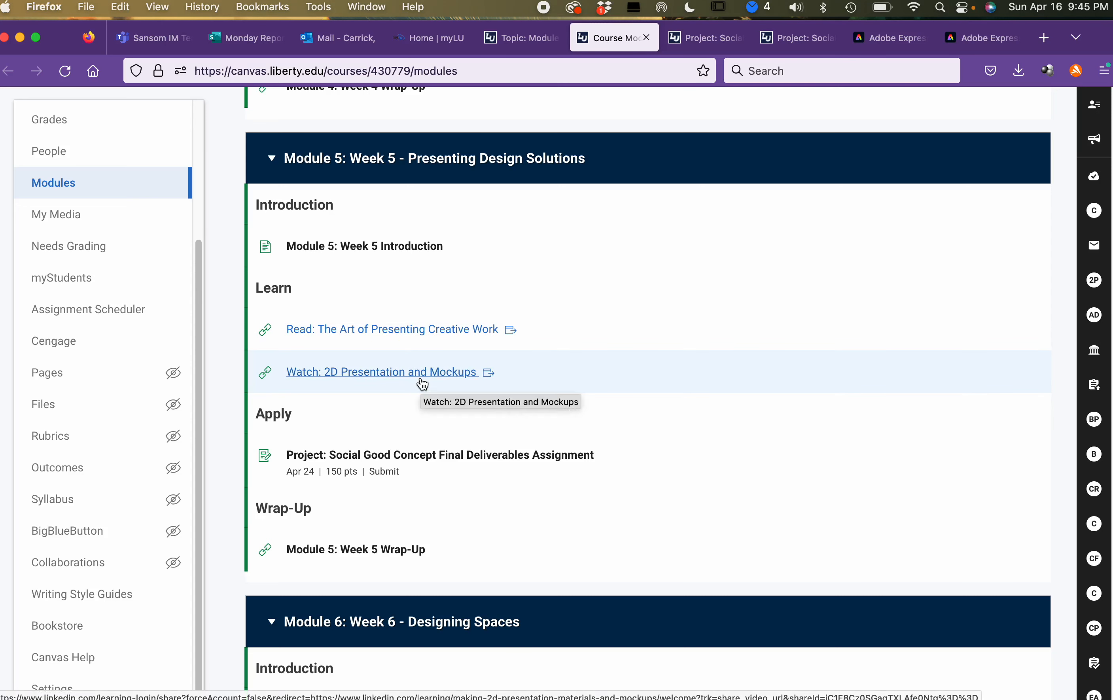
{"action": "mouse_move", "coordinate": [422, 384]}
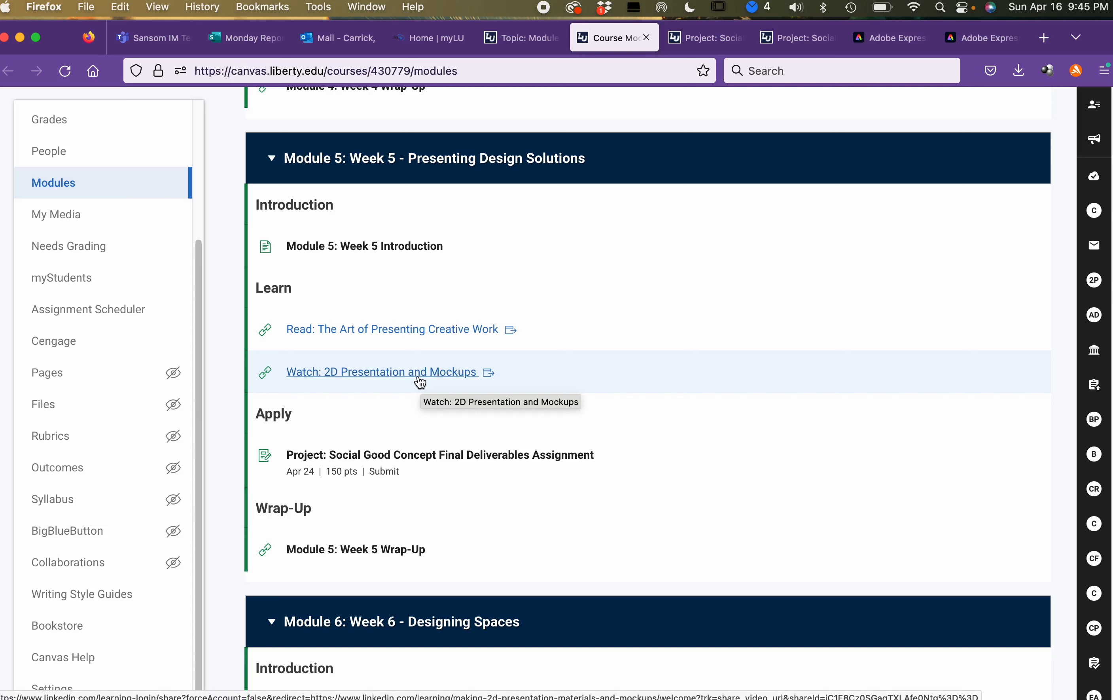
{"action": "mouse_move", "coordinate": [378, 384]}
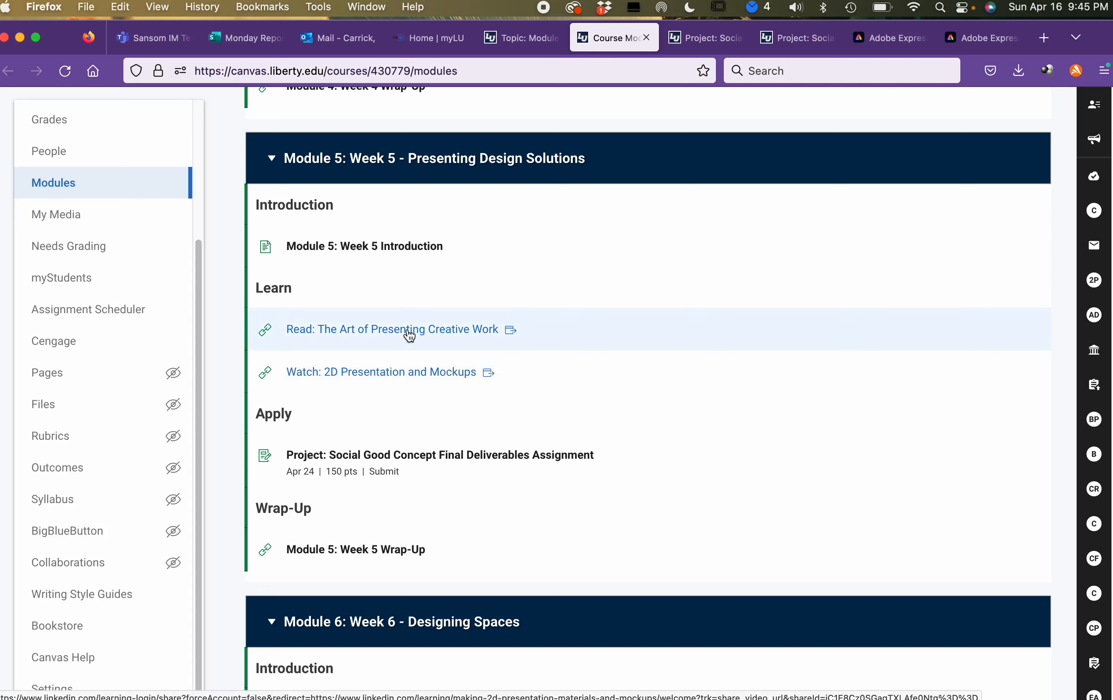
{"action": "mouse_move", "coordinate": [377, 464]}
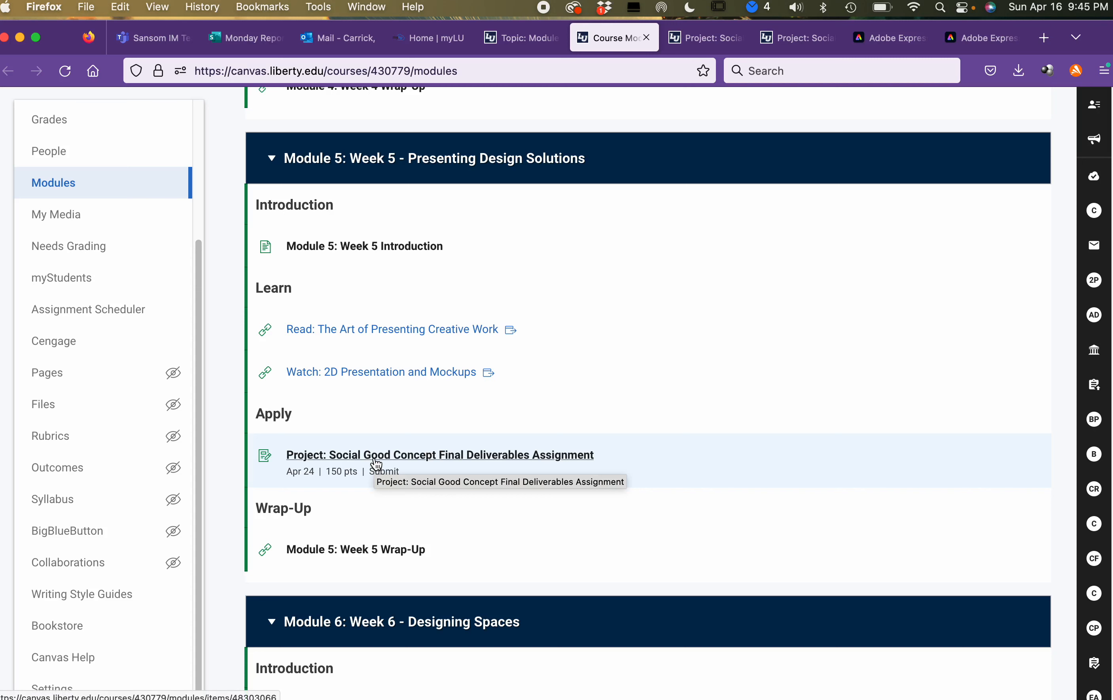
{"action": "mouse_move", "coordinate": [381, 461]}
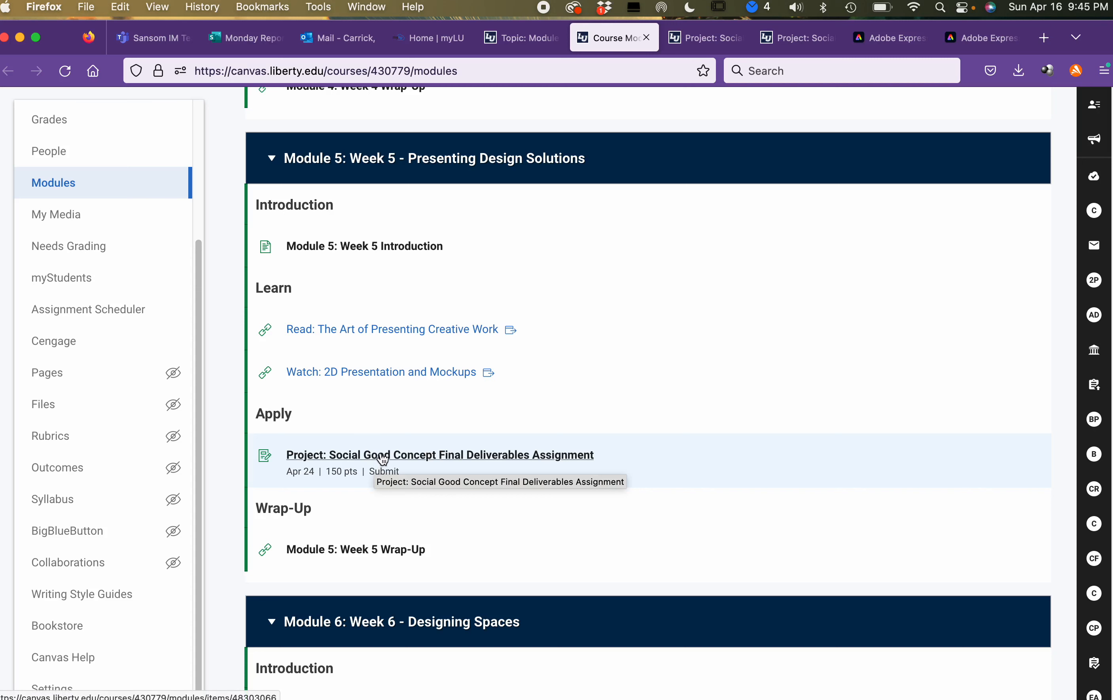
{"action": "mouse_move", "coordinate": [448, 552]}
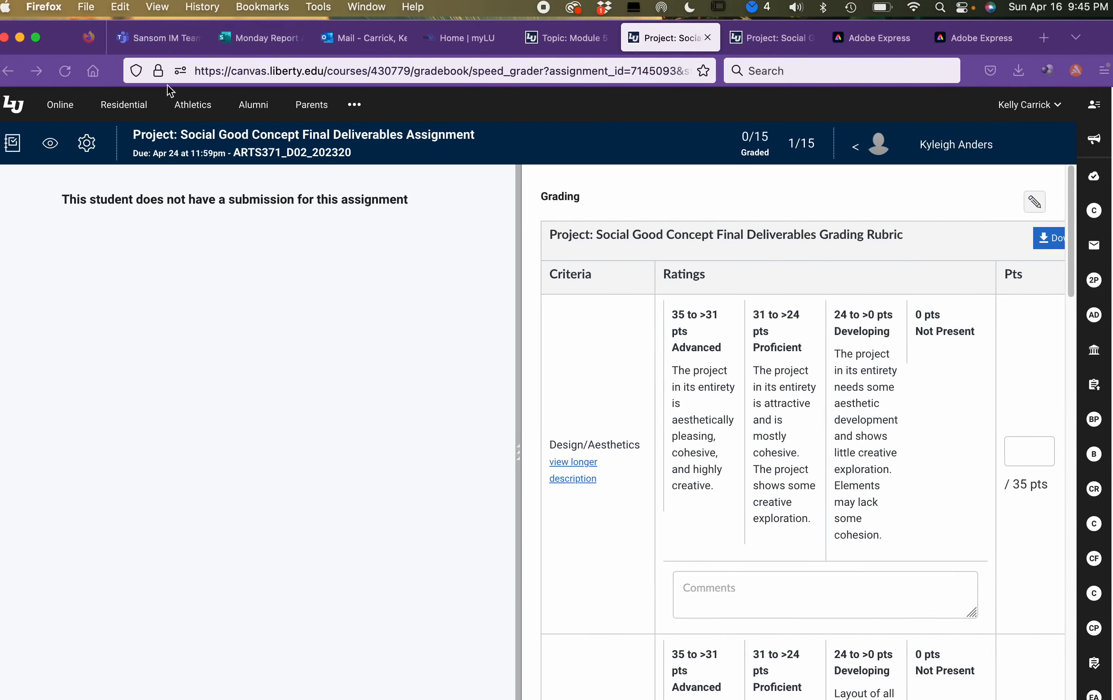
Step: Switch to the Social Good Concept Final Deliverables assignment page worth 150 points
{"action": "left_click", "coordinate": [772, 38]}
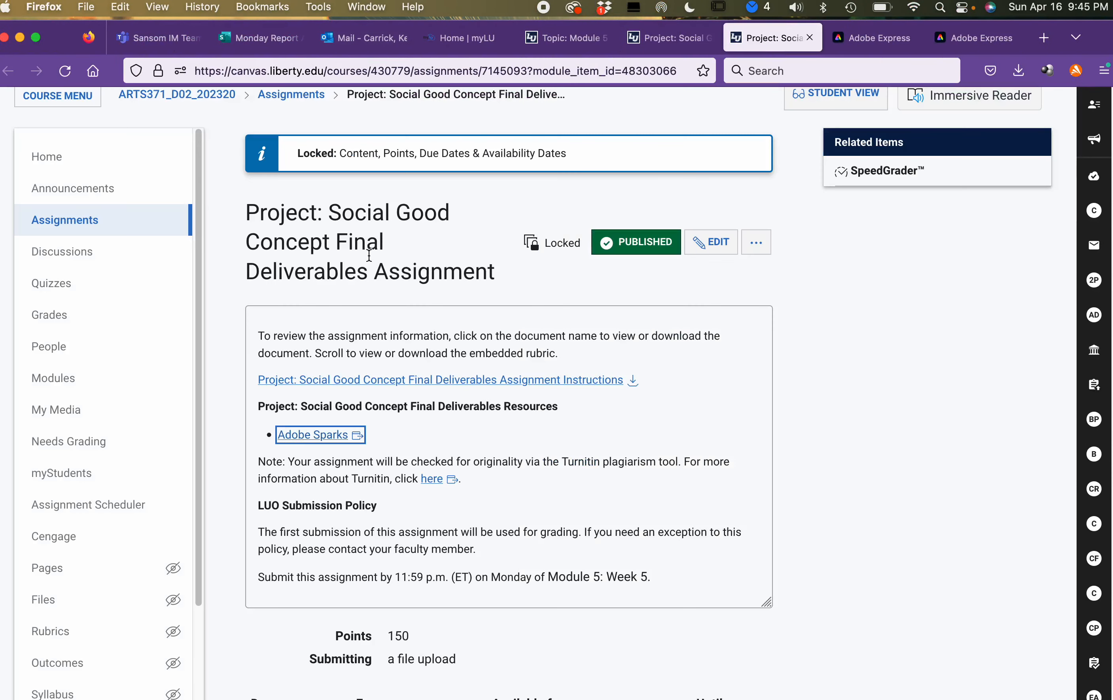
{"action": "mouse_move", "coordinate": [334, 213]}
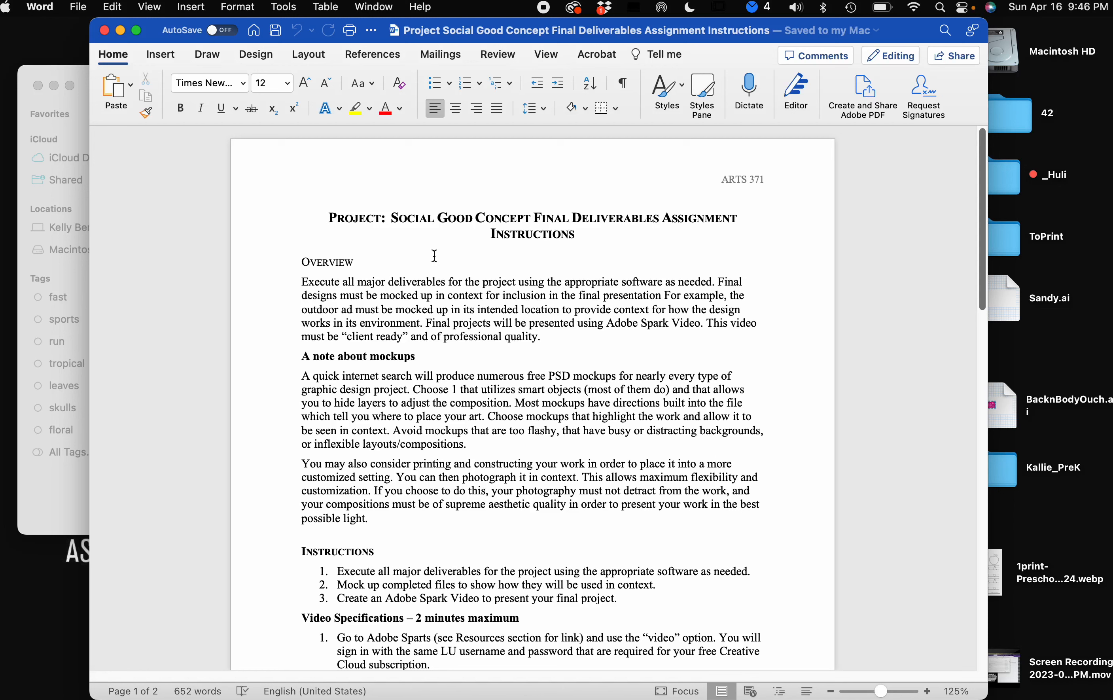
{"action": "mouse_move", "coordinate": [620, 404]}
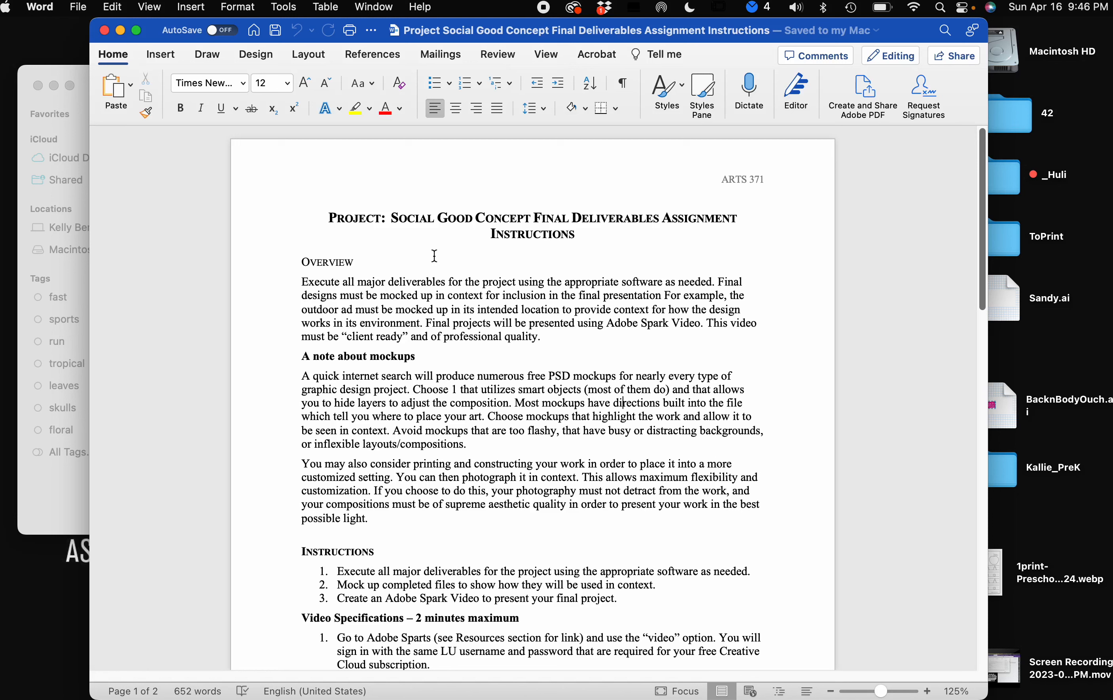
{"action": "mouse_move", "coordinate": [461, 297]}
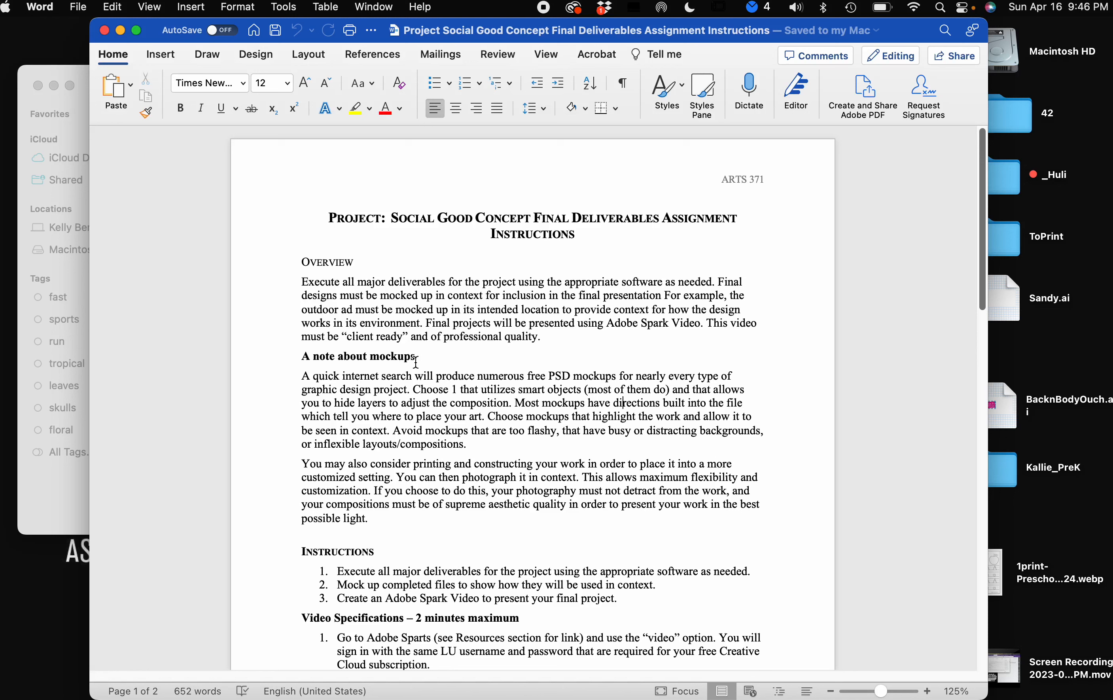
{"action": "mouse_move", "coordinate": [422, 339]}
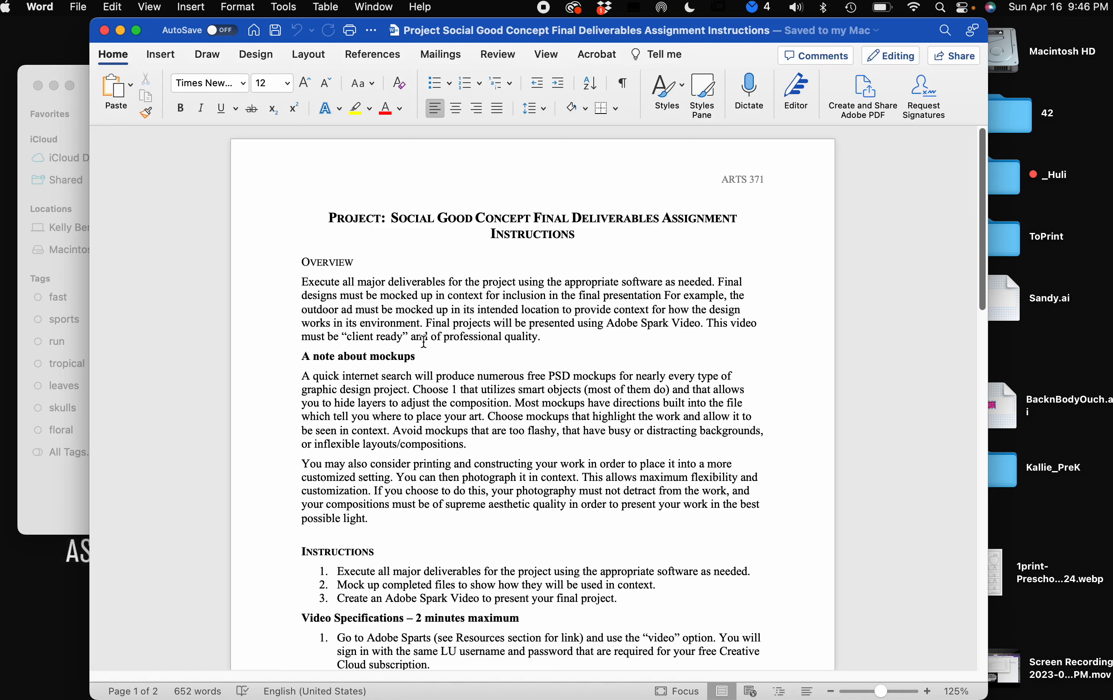
Step: Scroll the instructions document to show the Overview and mockups note
{"action": "scroll", "scroll_direction": "down", "scroll_amount": 3}
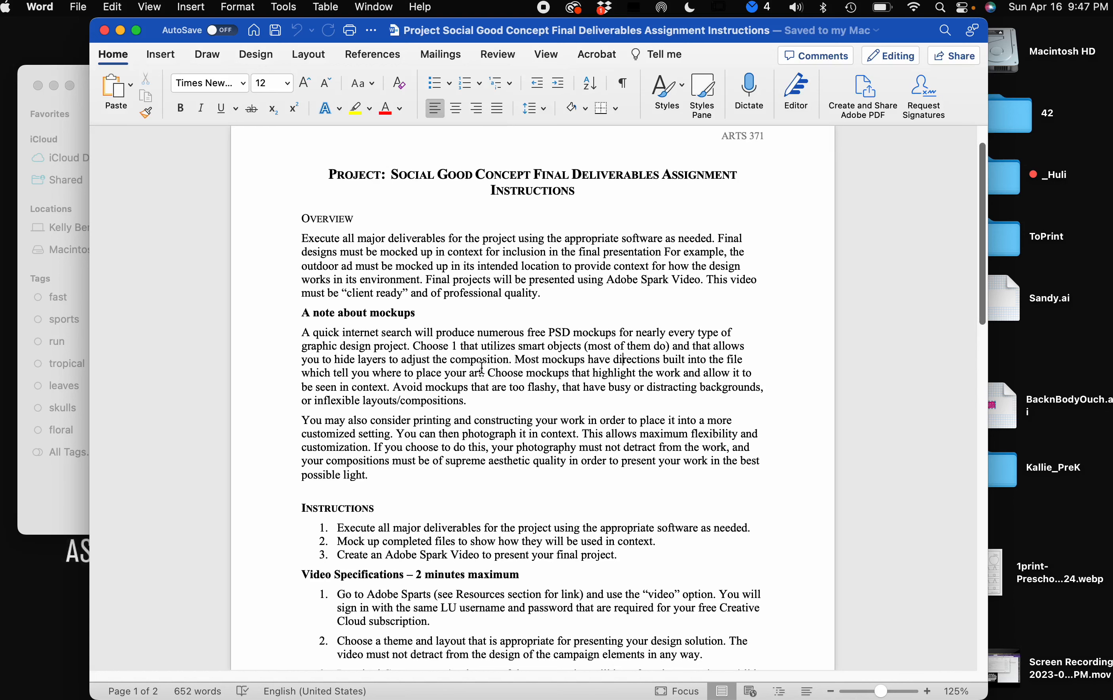
Step: Scroll through the Instructions and Video Specifications sections of the document
{"action": "scroll", "scroll_direction": "down", "scroll_amount": 3}
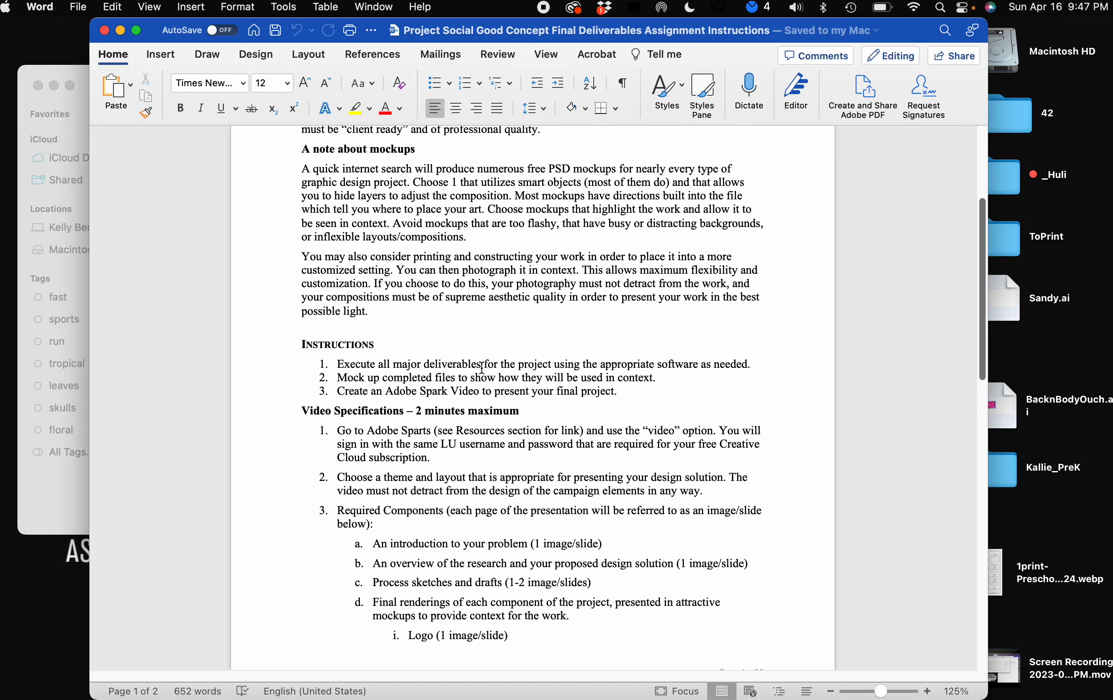
{"action": "scroll", "scroll_direction": "down", "scroll_amount": 3}
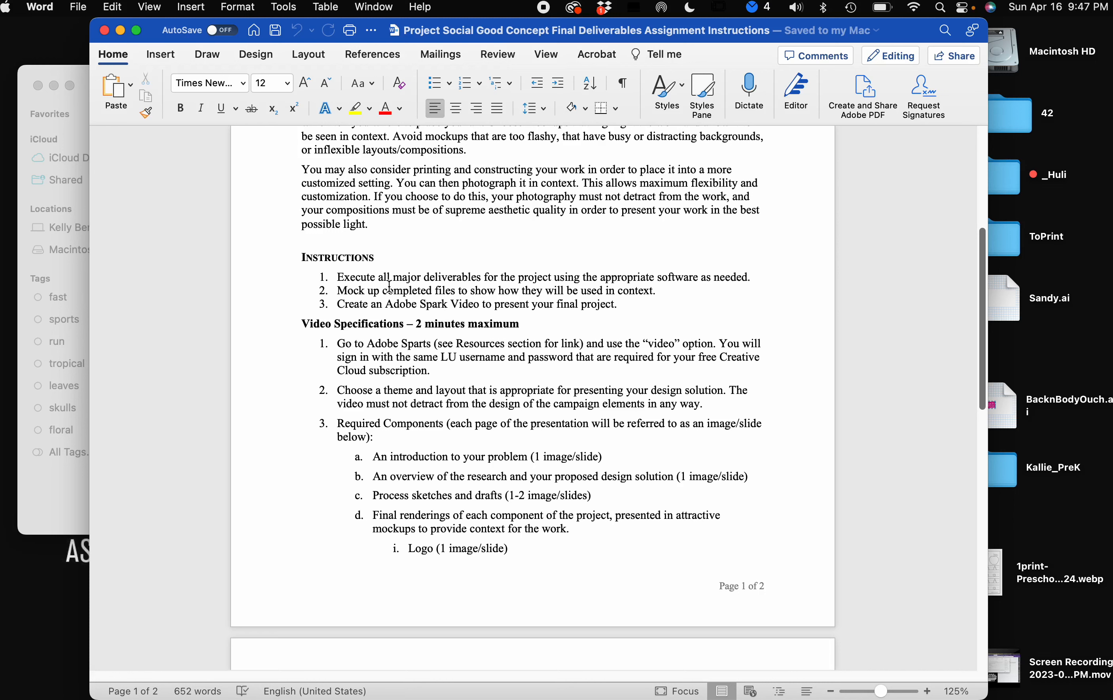
{"action": "mouse_move", "coordinate": [384, 304]}
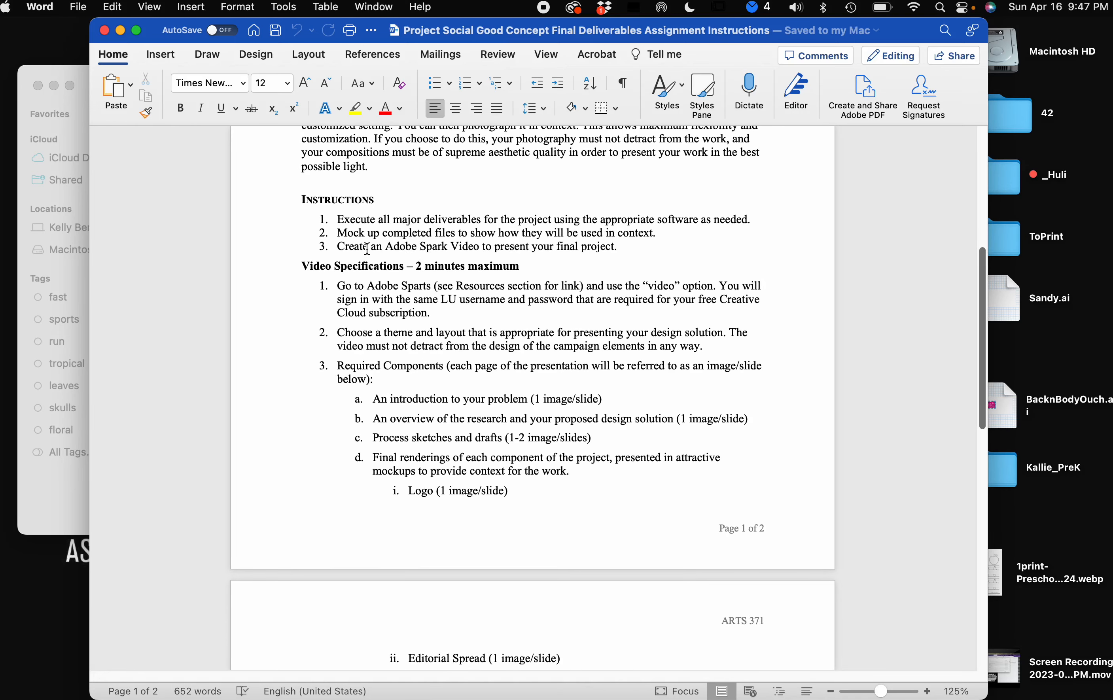
{"action": "mouse_move", "coordinate": [368, 281]}
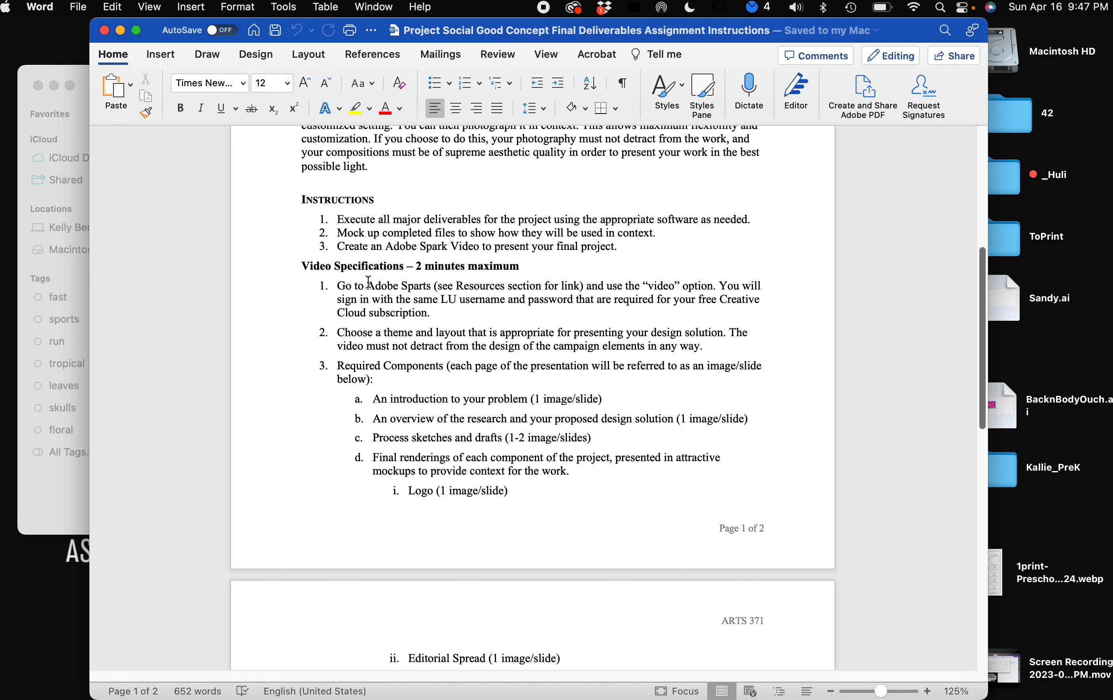
{"action": "double_click", "coordinate": [418, 285]}
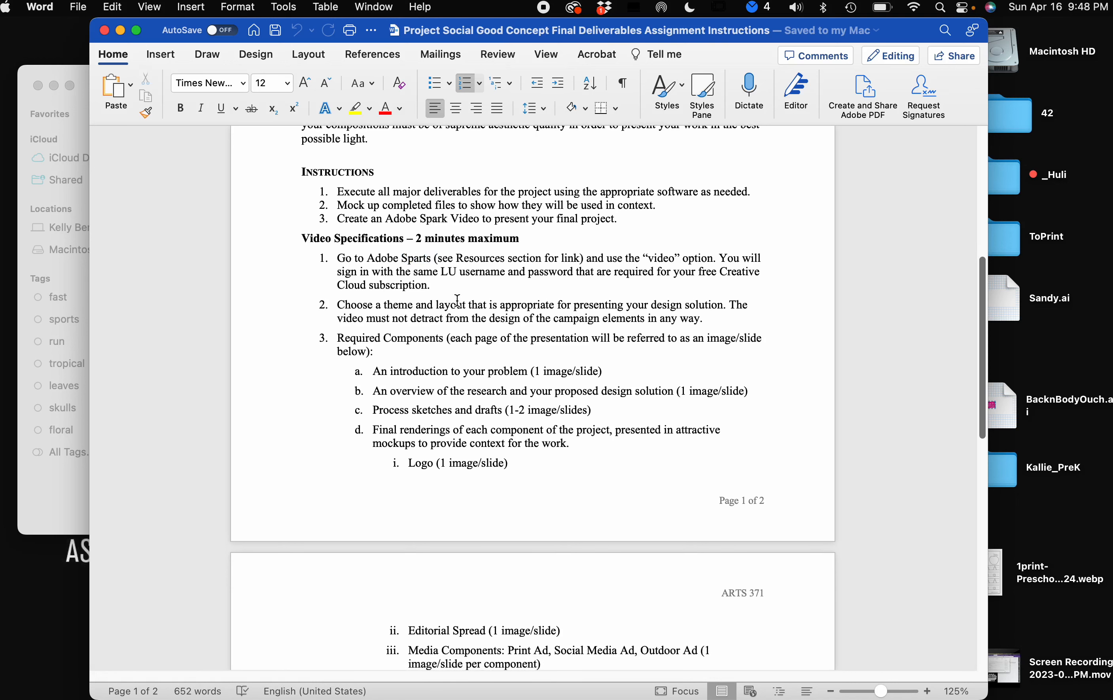
{"action": "scroll", "scroll_direction": "down", "scroll_amount": 3}
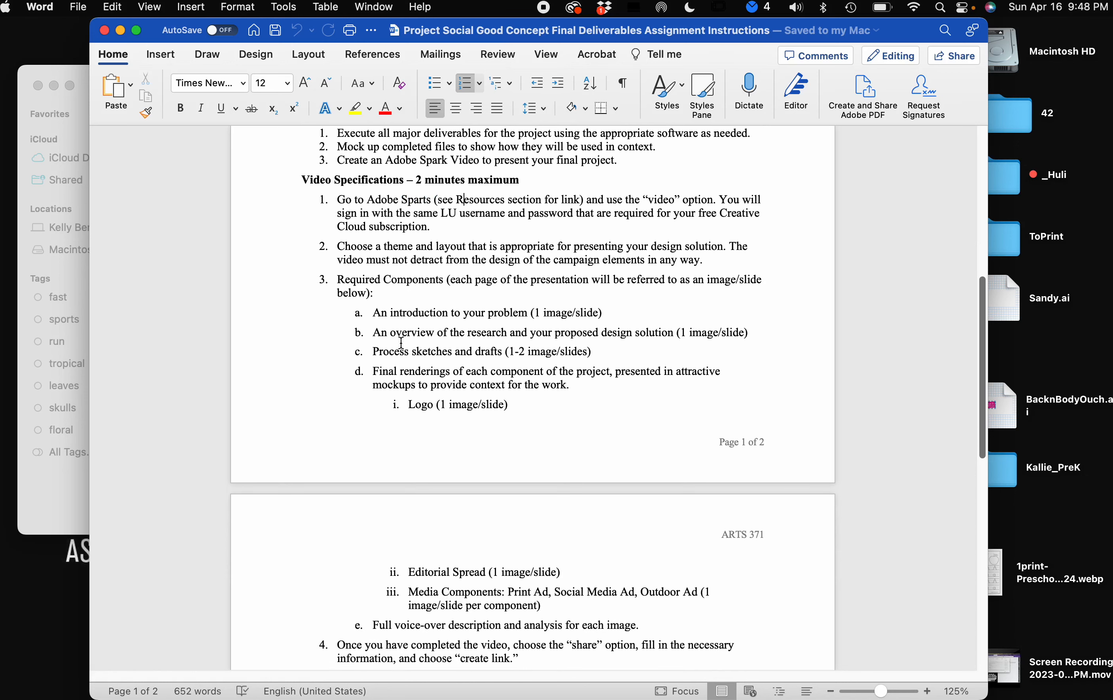
{"action": "scroll", "scroll_direction": "down", "scroll_amount": 3}
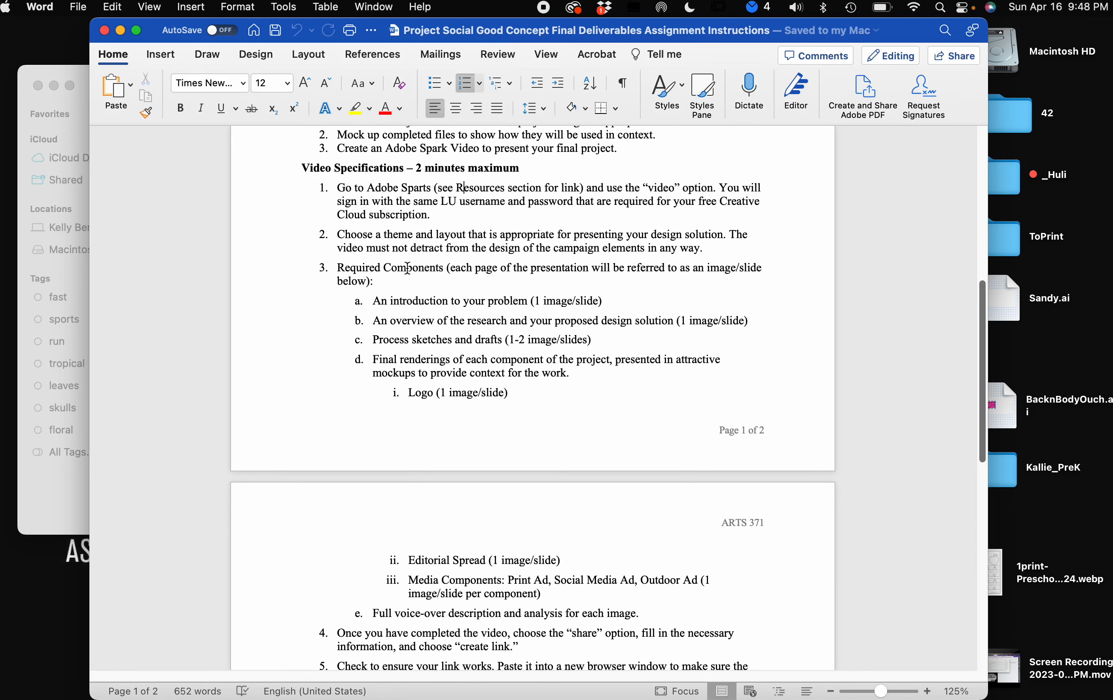
{"action": "mouse_move", "coordinate": [419, 276]}
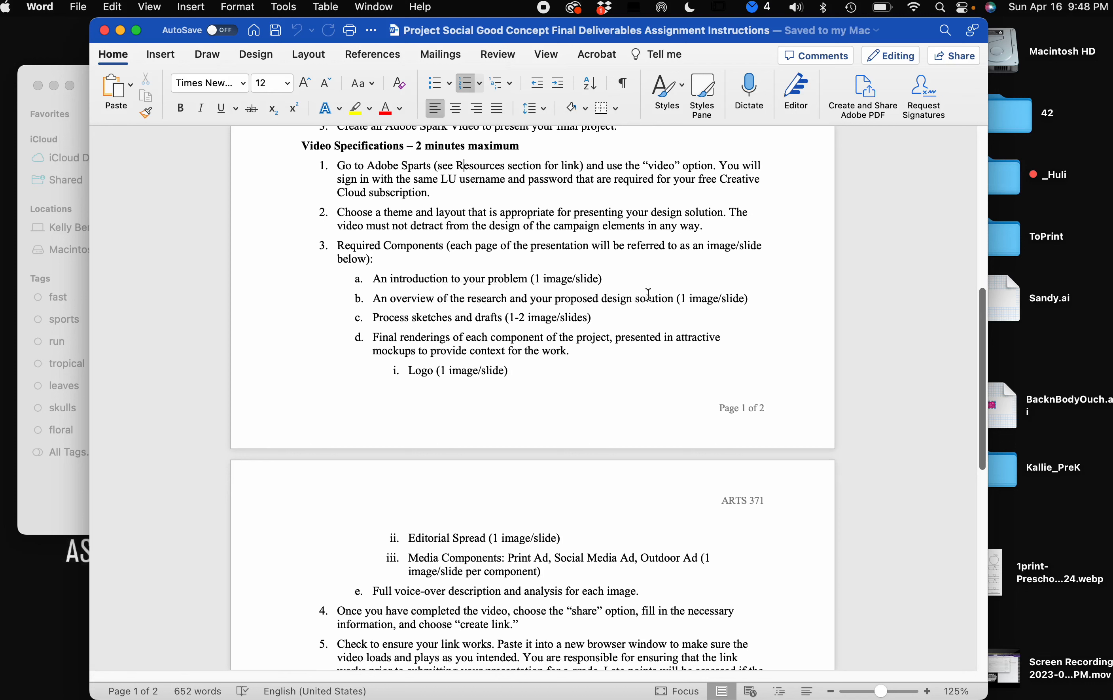
{"action": "mouse_move", "coordinate": [431, 322]}
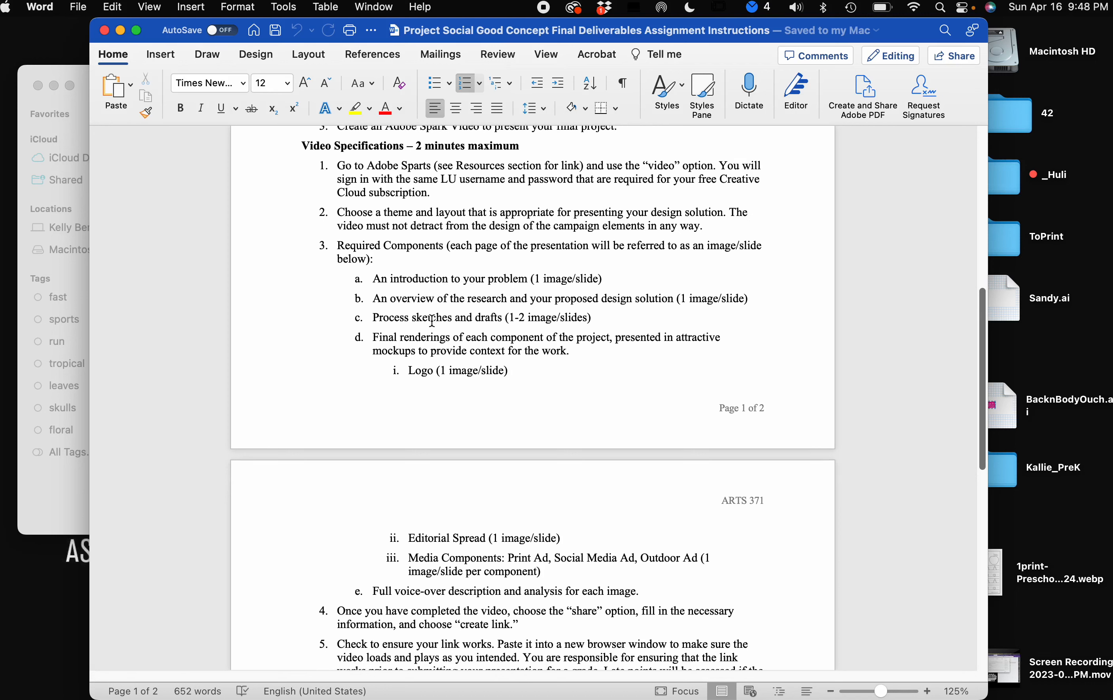
{"action": "mouse_move", "coordinate": [534, 311]}
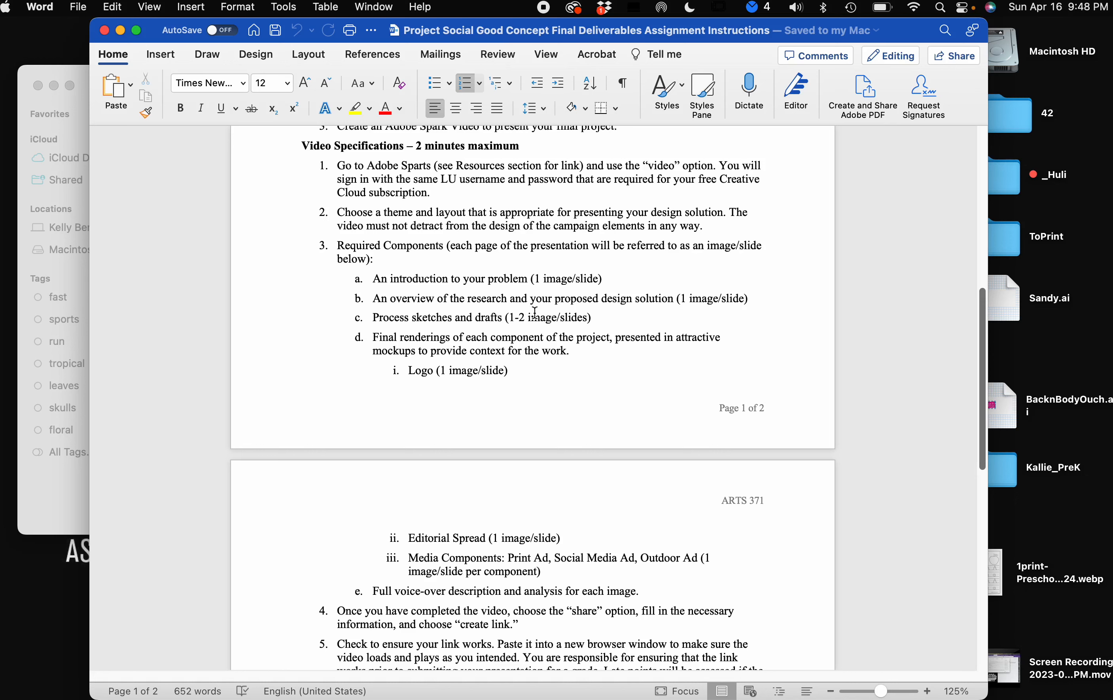
{"action": "mouse_move", "coordinate": [524, 307]}
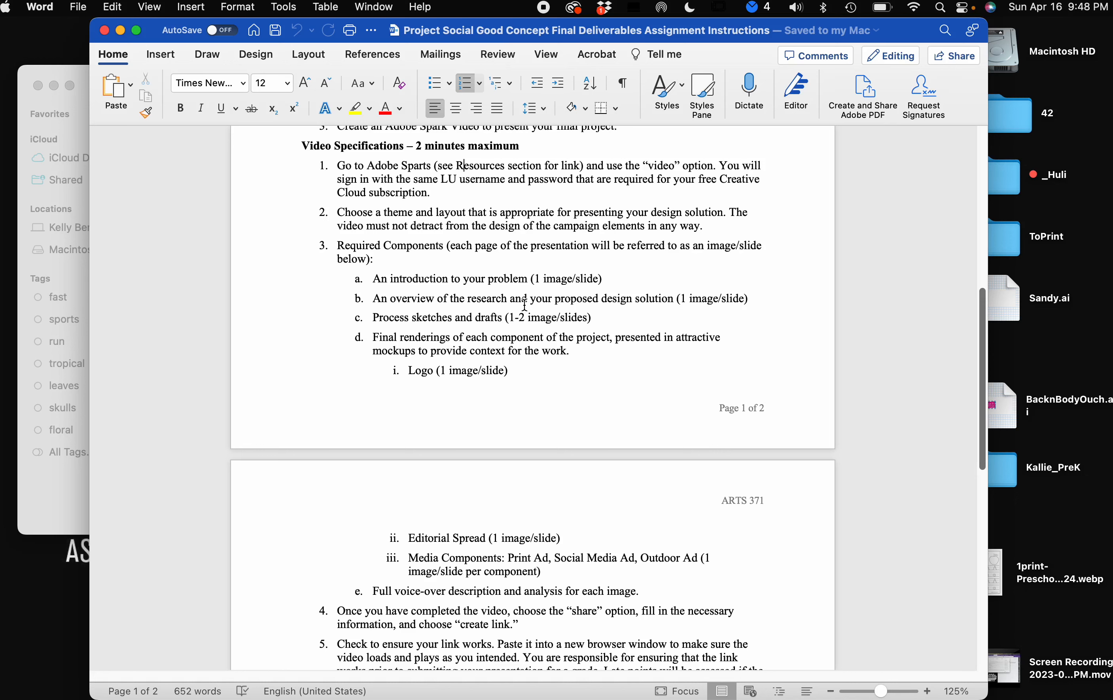
Step: Continue to page 2 showing the 'To submit your work' list of PDFs, Spark link and Expectations
{"action": "scroll", "scroll_direction": "down", "scroll_amount": 3}
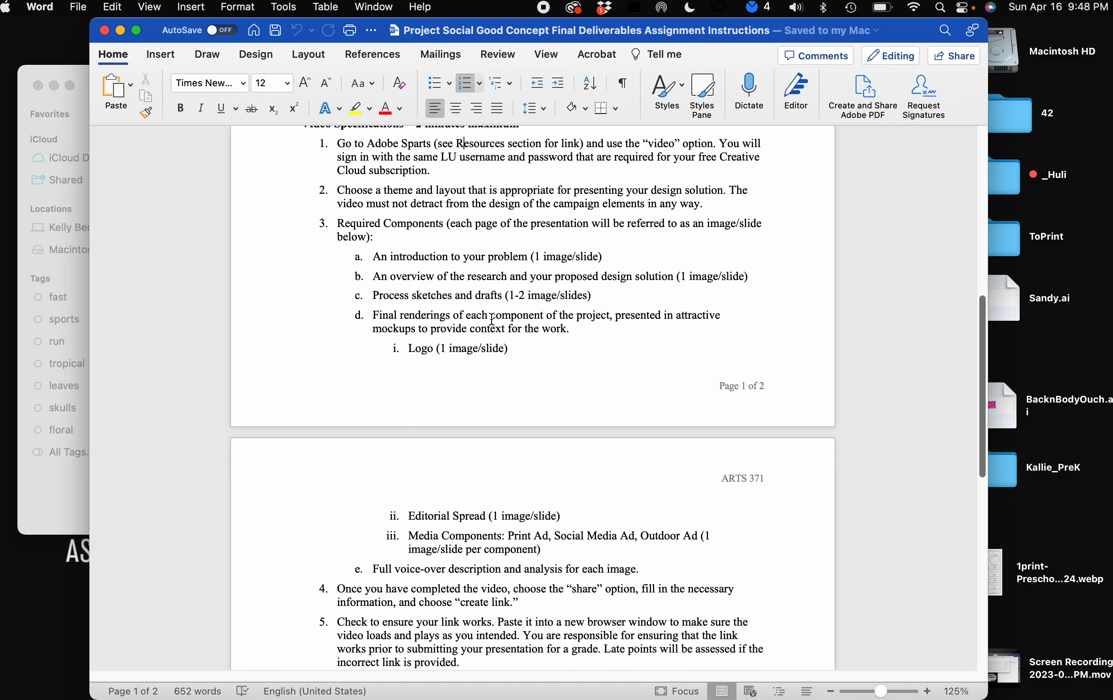
{"action": "scroll", "scroll_direction": "down", "scroll_amount": 3}
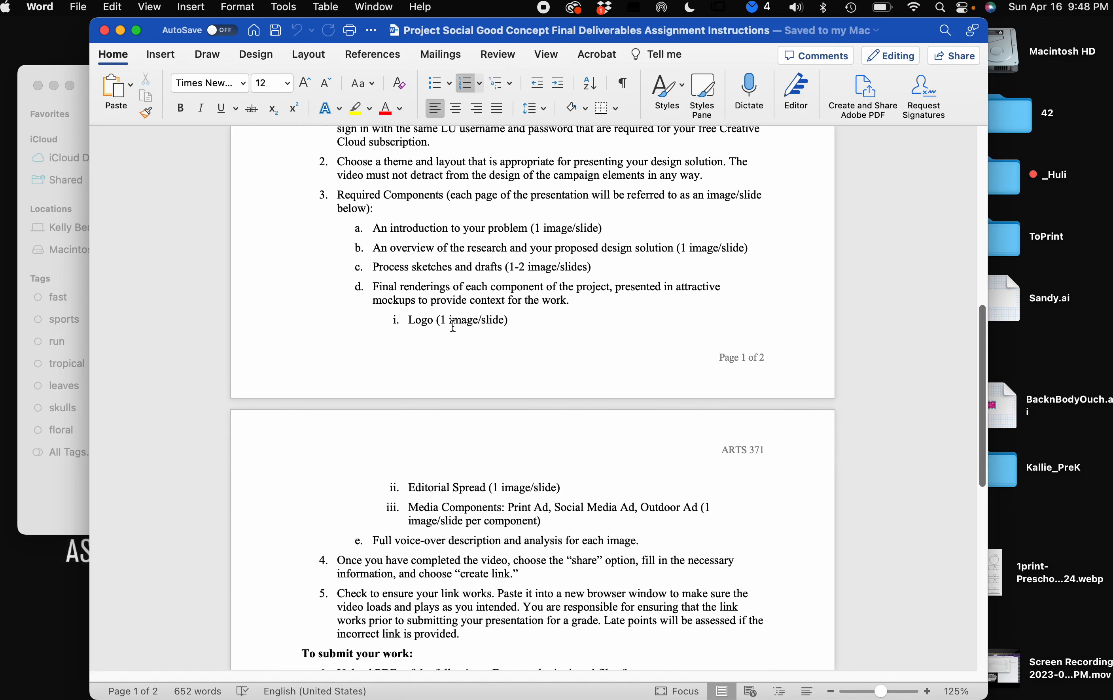
{"action": "scroll", "scroll_direction": "down", "scroll_amount": 3}
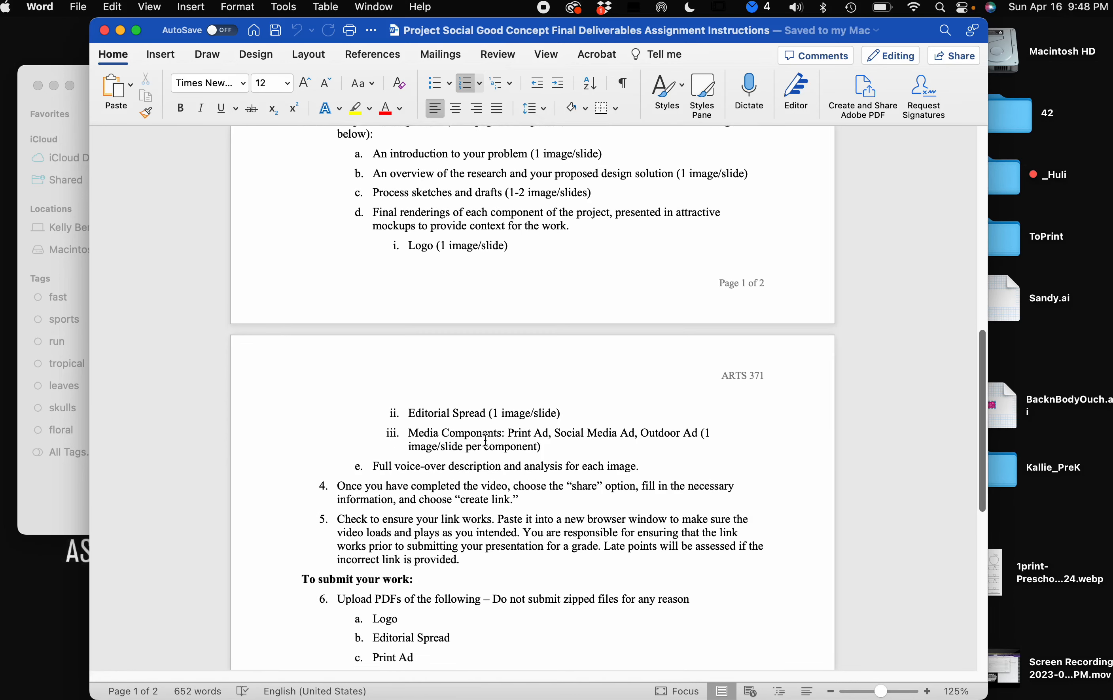
{"action": "scroll", "scroll_direction": "down", "scroll_amount": 3}
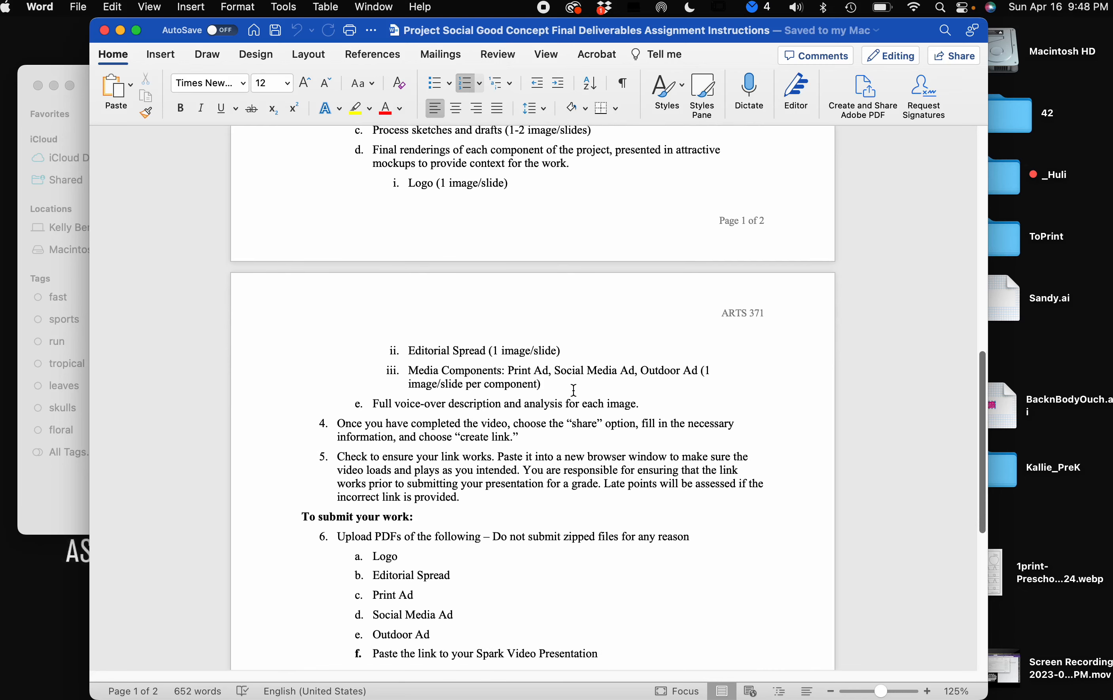
{"action": "scroll", "scroll_direction": "down", "scroll_amount": 3}
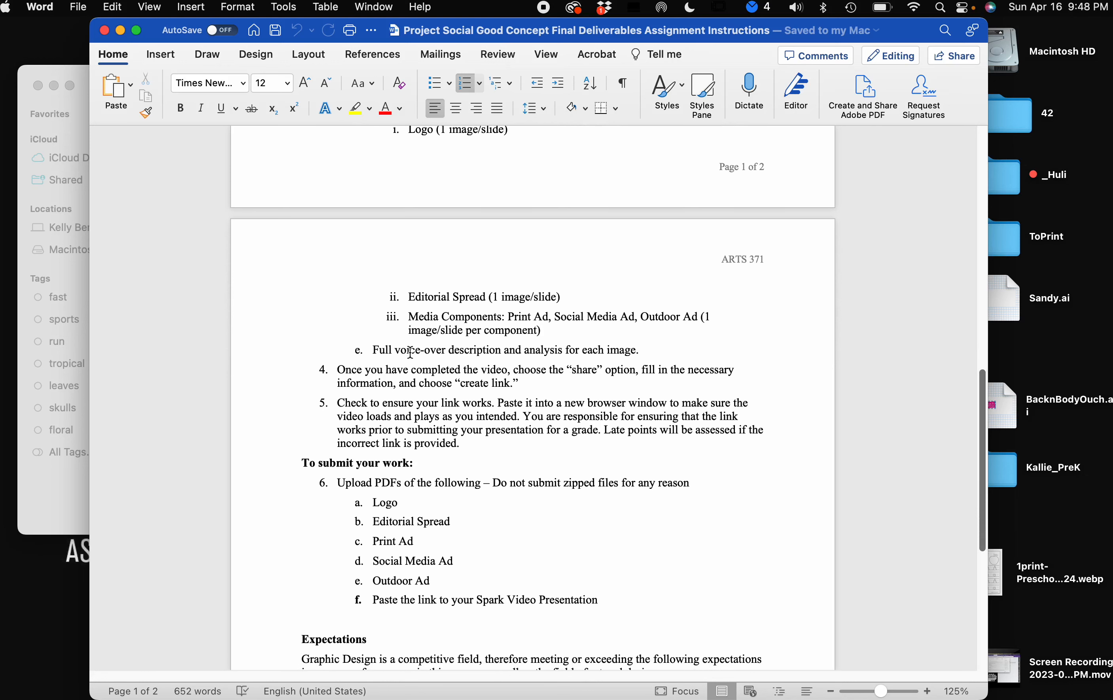
{"action": "mouse_move", "coordinate": [403, 355]}
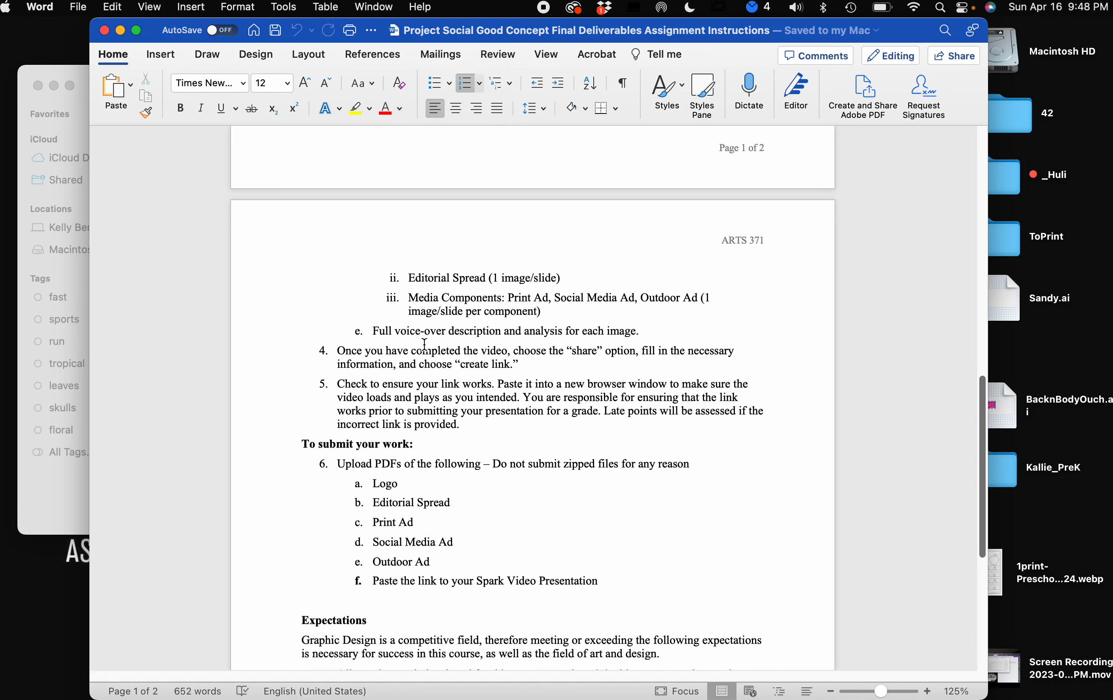
{"action": "scroll", "scroll_direction": "down", "scroll_amount": 3}
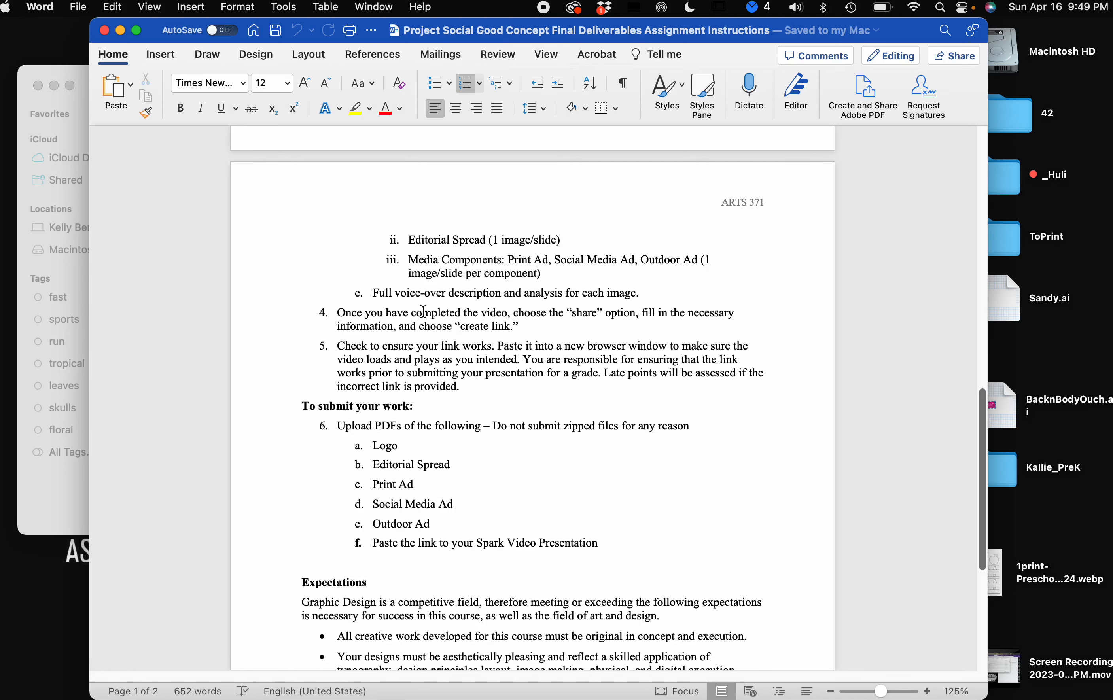
{"action": "scroll", "scroll_direction": "down", "scroll_amount": 3}
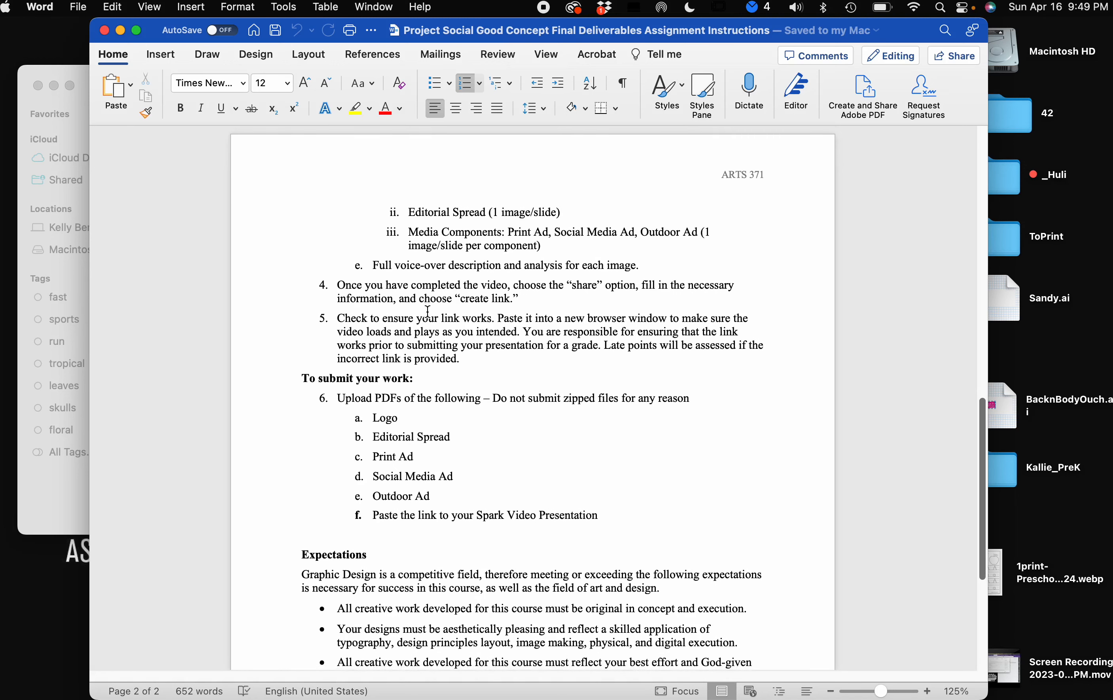
{"action": "scroll", "scroll_direction": "down", "scroll_amount": 3}
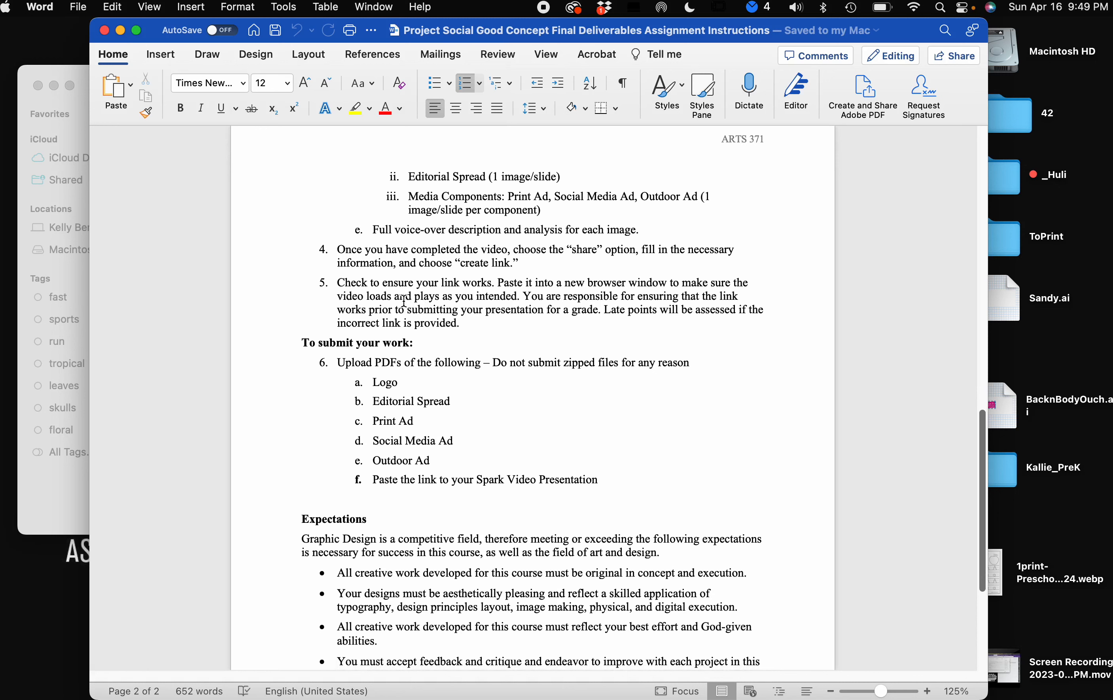
{"action": "mouse_move", "coordinate": [589, 290]}
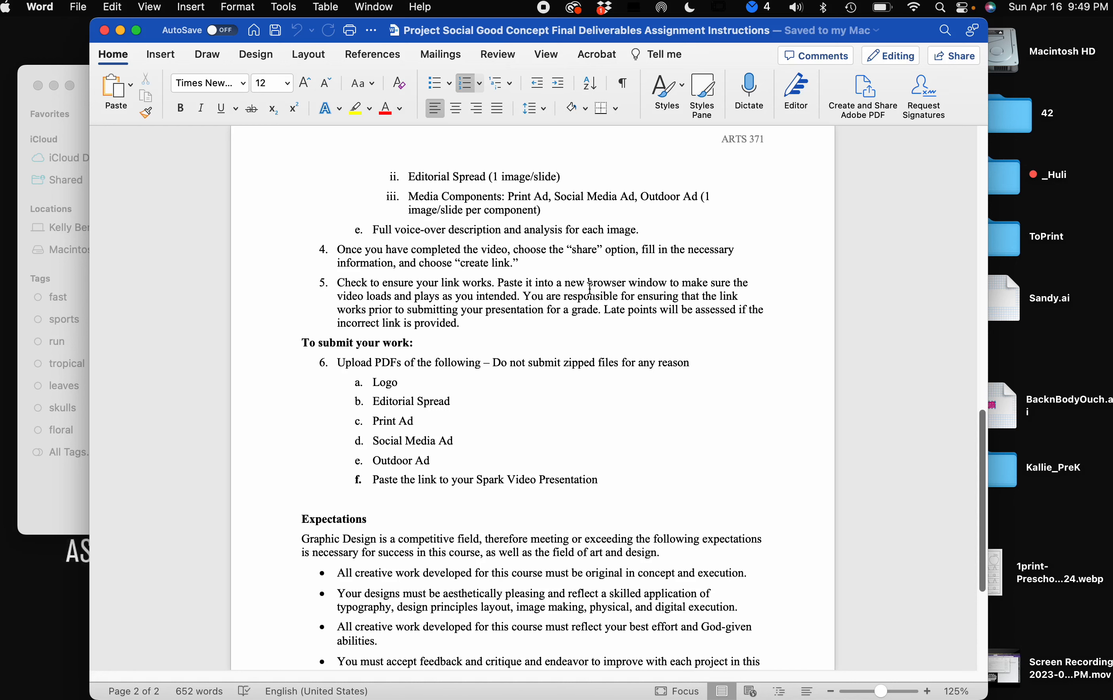
{"action": "scroll", "scroll_direction": "down", "scroll_amount": 3}
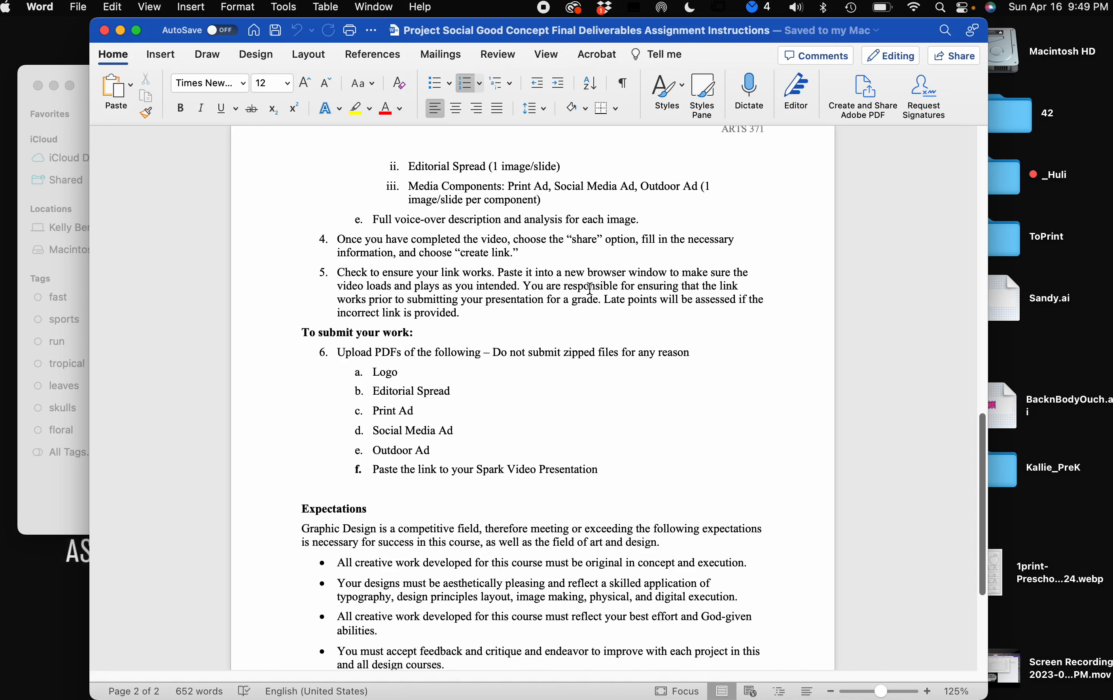
{"action": "scroll", "scroll_direction": "down", "scroll_amount": 3}
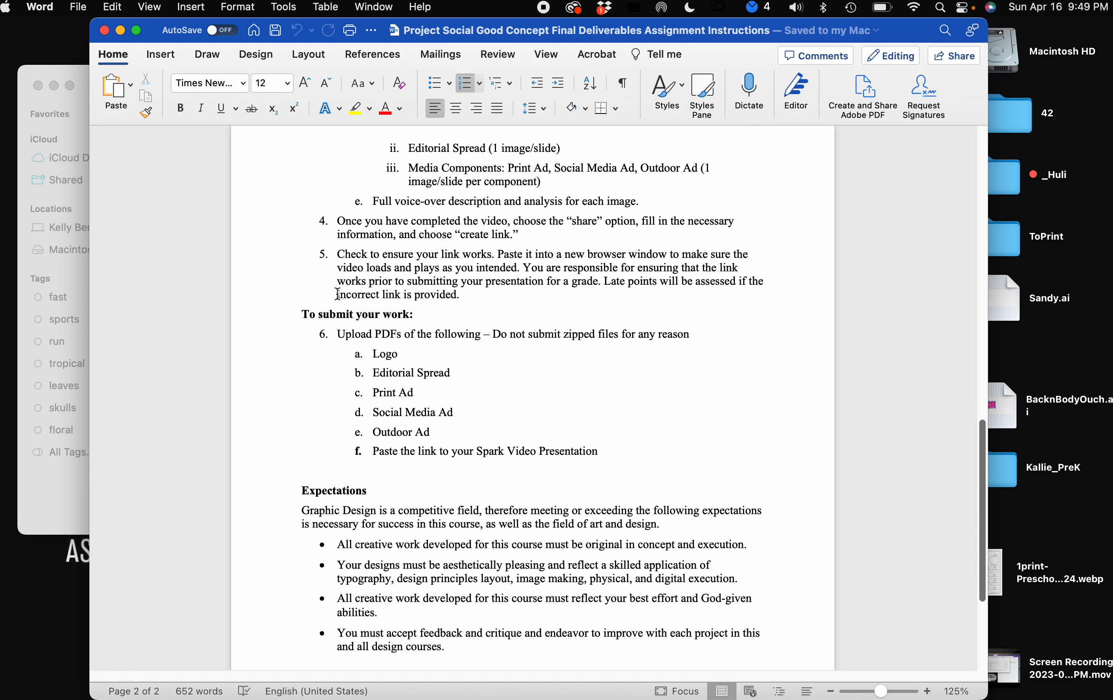
{"action": "scroll", "scroll_direction": "down", "scroll_amount": 3}
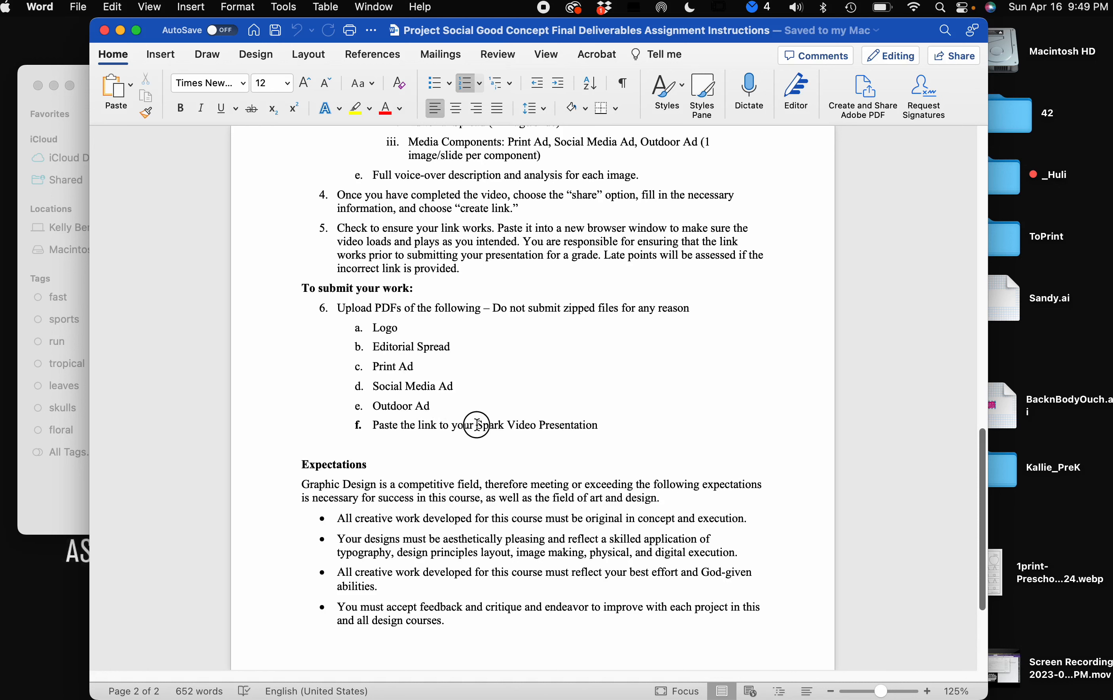
{"action": "left_click_drag", "start_coordinate": [477, 425], "coordinate": [597, 425]}
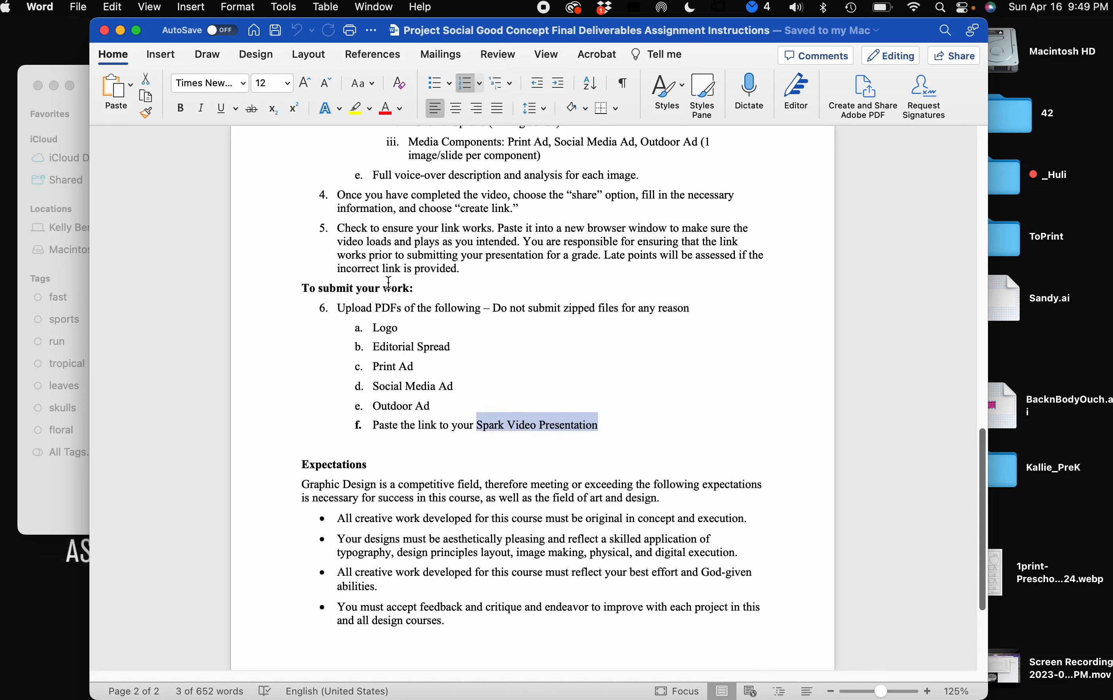
{"action": "scroll", "scroll_direction": "down", "scroll_amount": 3}
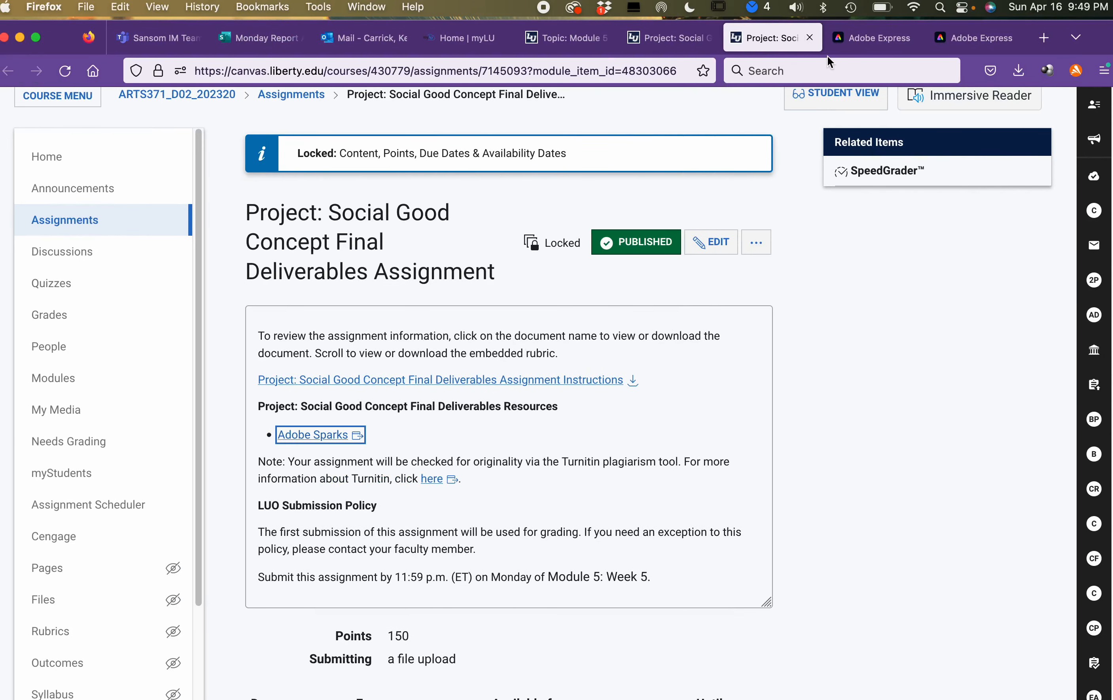
{"action": "mouse_move", "coordinate": [880, 59]}
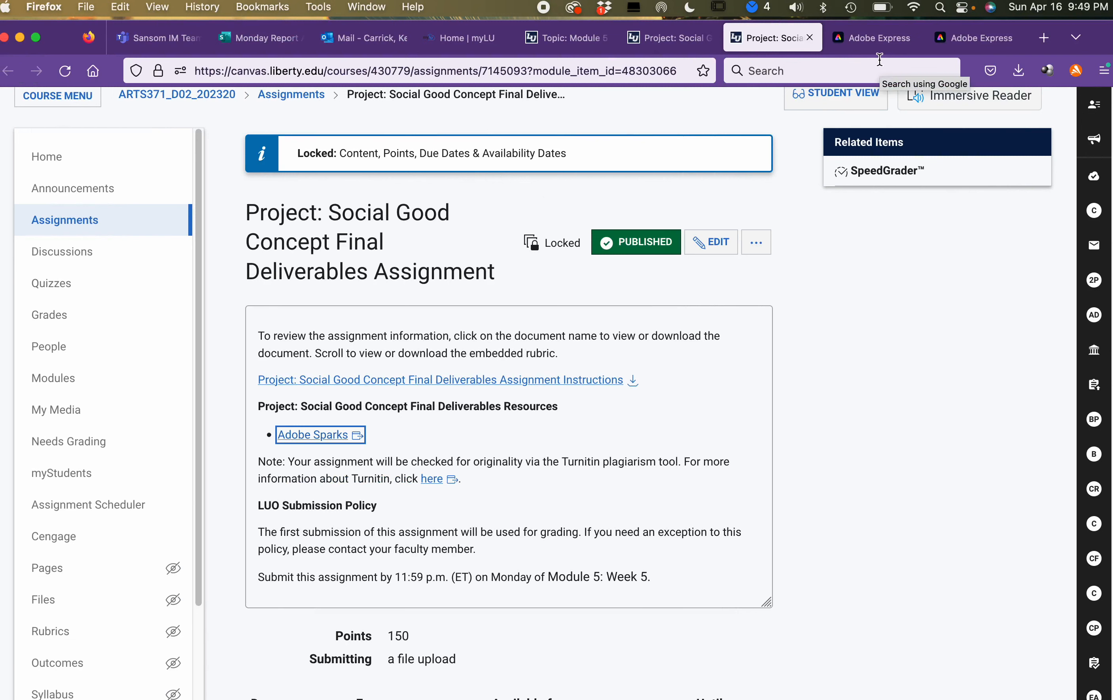
{"action": "mouse_move", "coordinate": [874, 59]}
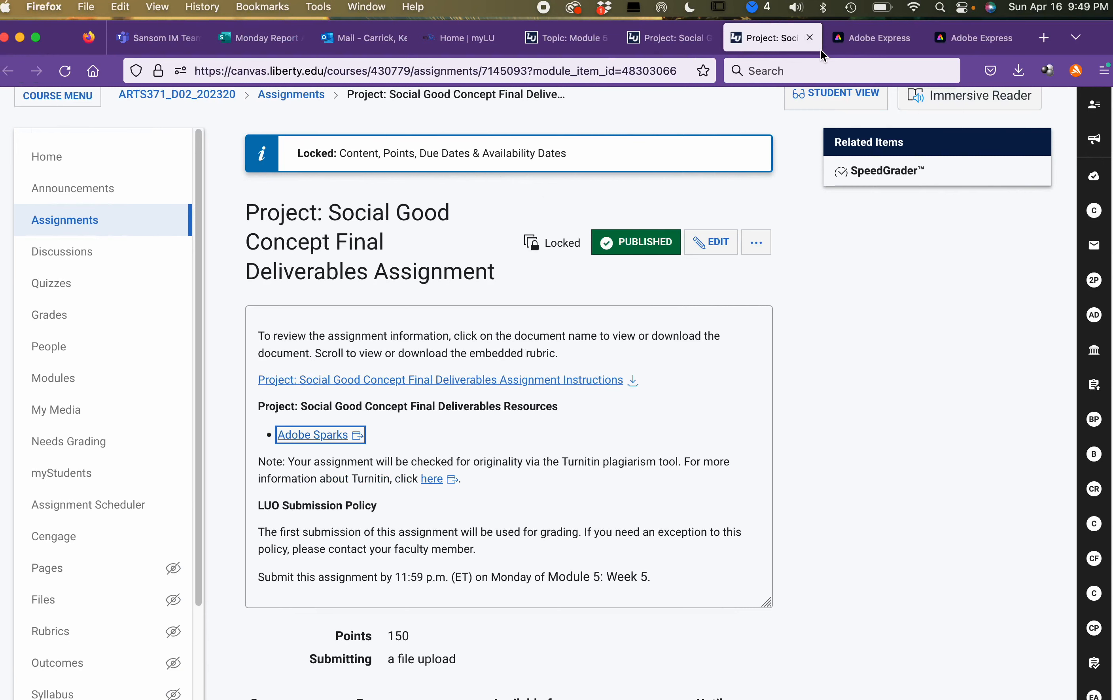
{"action": "mouse_move", "coordinate": [770, 37]}
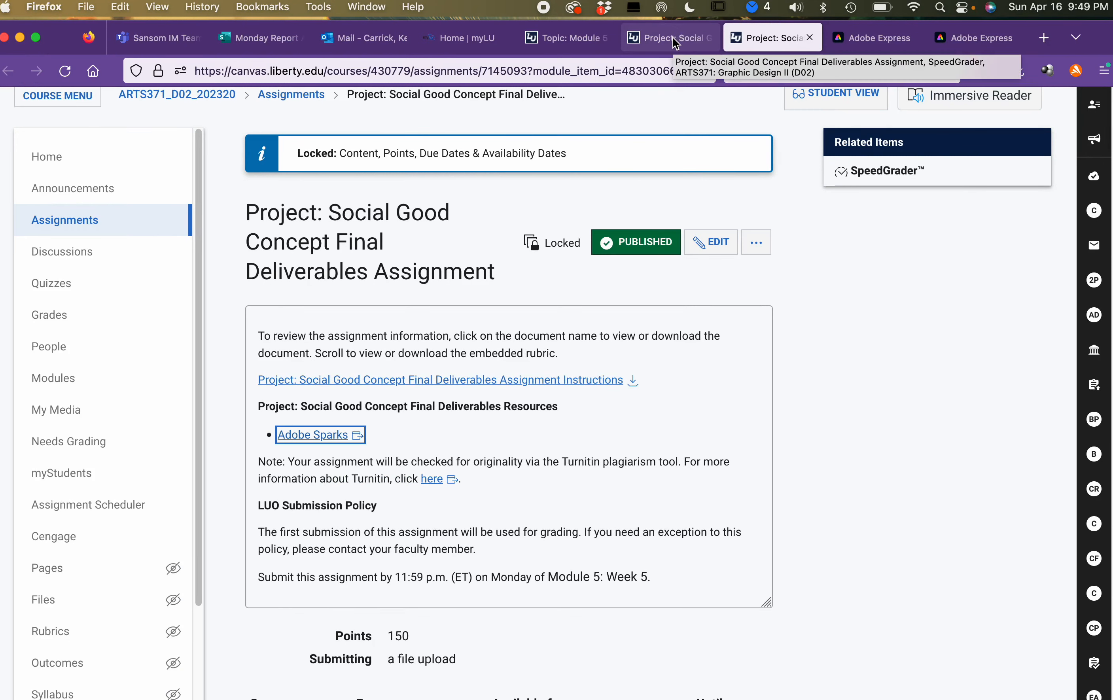
Step: Return to the SpeedGrader view showing the Final Deliverables grading rubric
{"action": "left_click", "coordinate": [886, 170]}
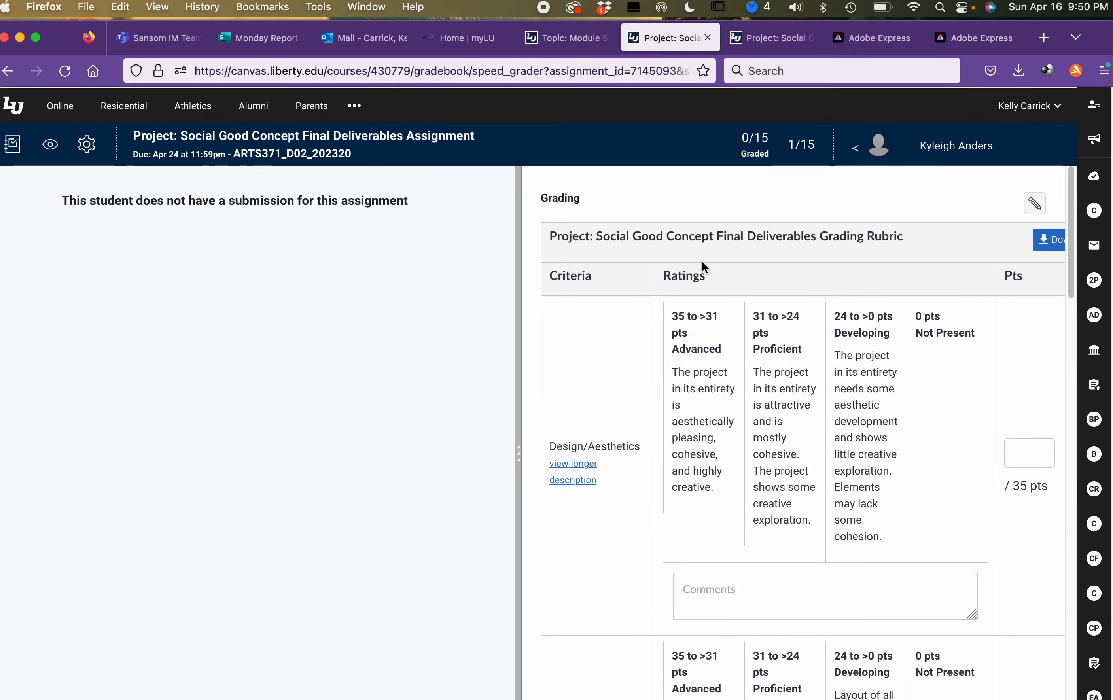
{"action": "scroll", "scroll_direction": "down", "scroll_amount": 3}
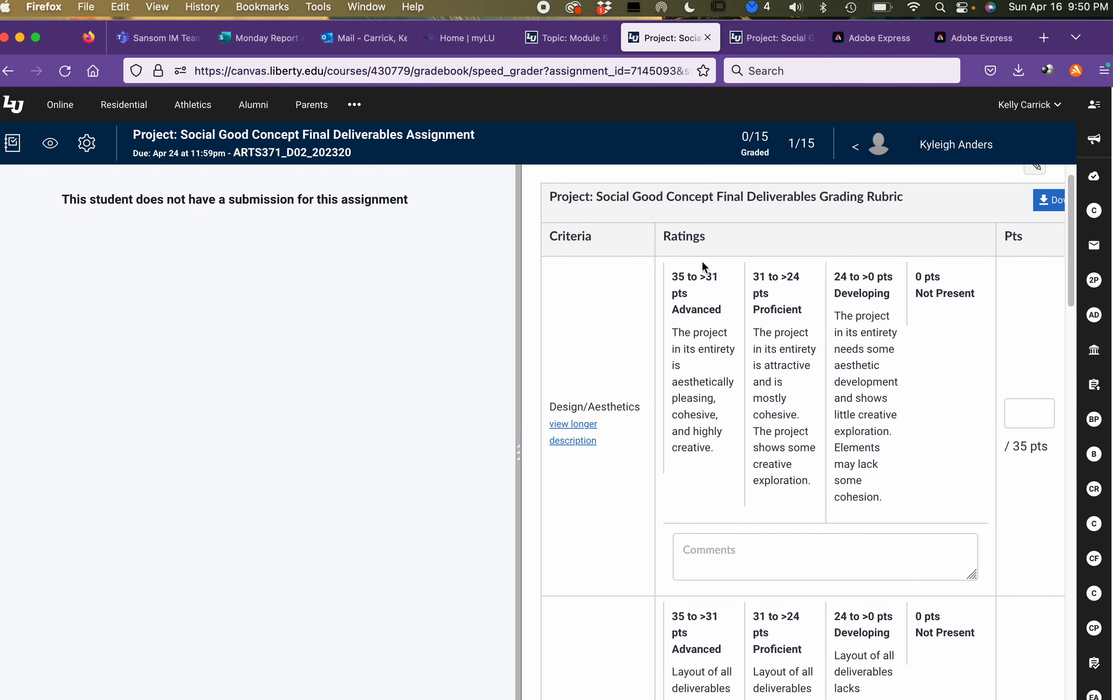
{"action": "left_click", "coordinate": [702, 298]}
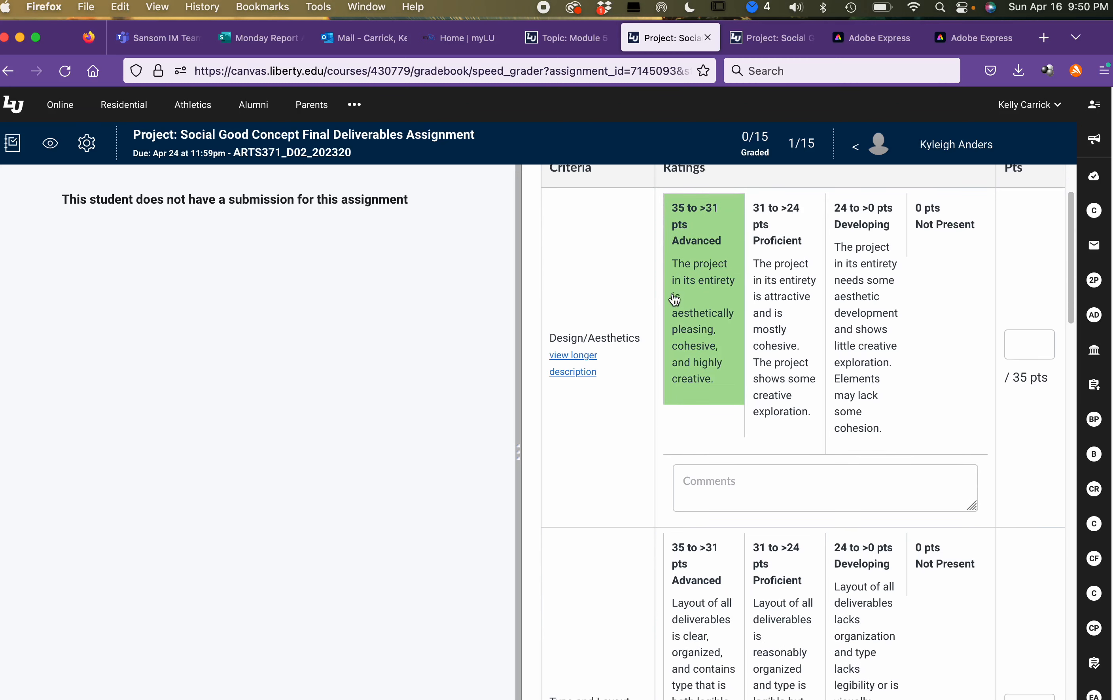
{"action": "left_click", "coordinate": [702, 298]}
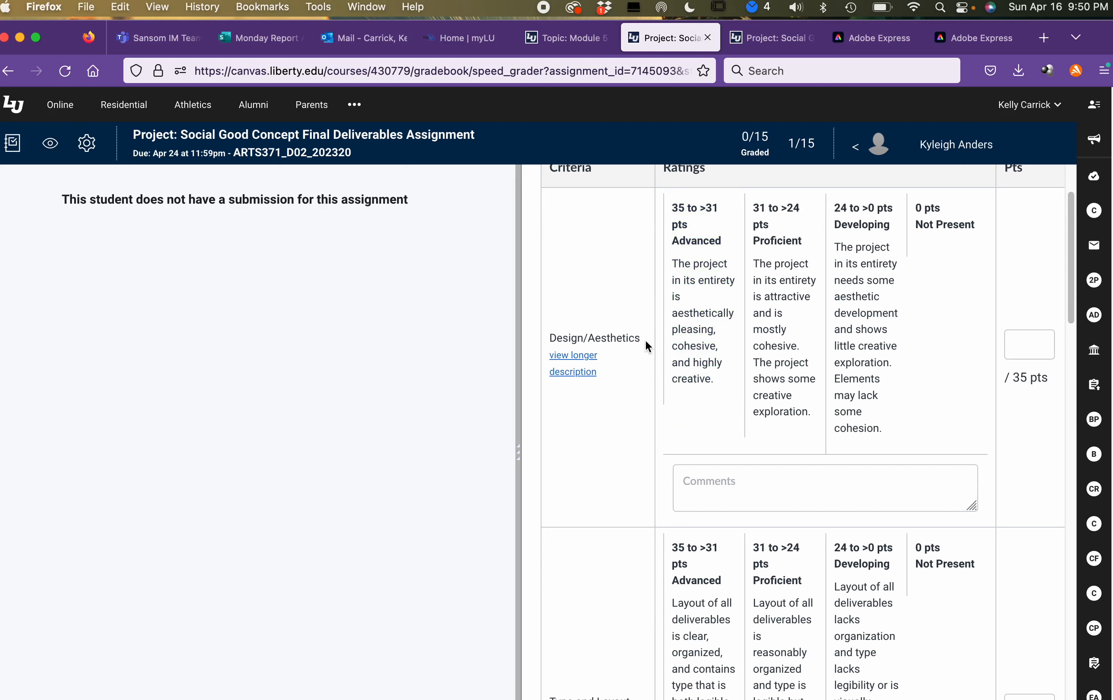
{"action": "left_click", "coordinate": [702, 312]}
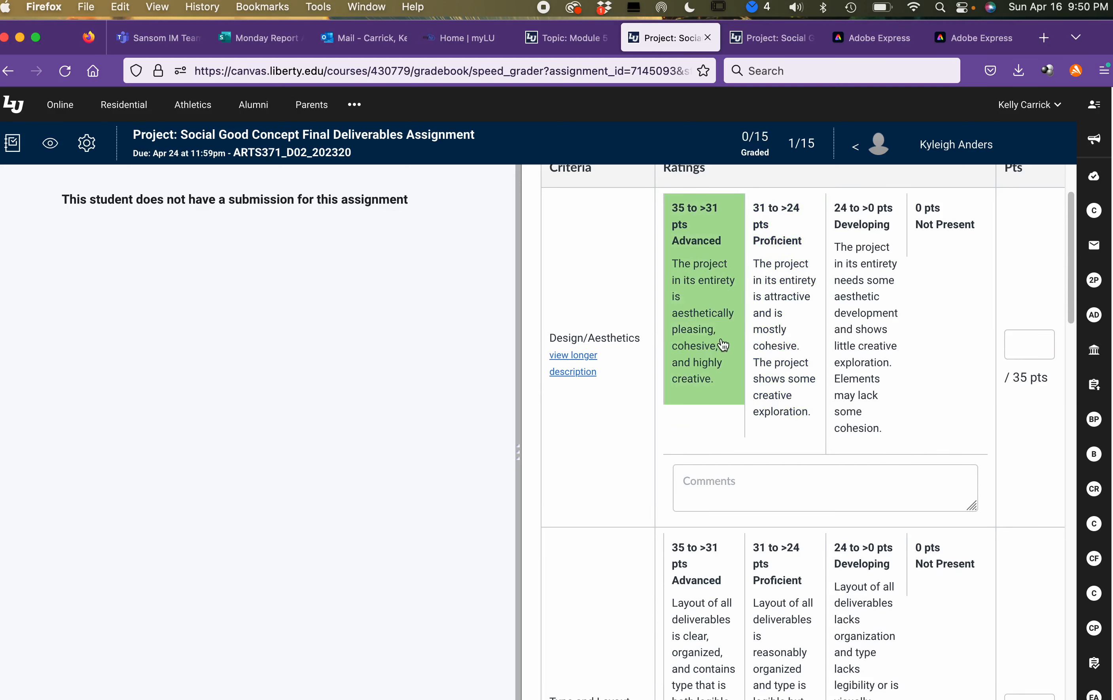
{"action": "scroll", "scroll_direction": "down", "scroll_amount": 3}
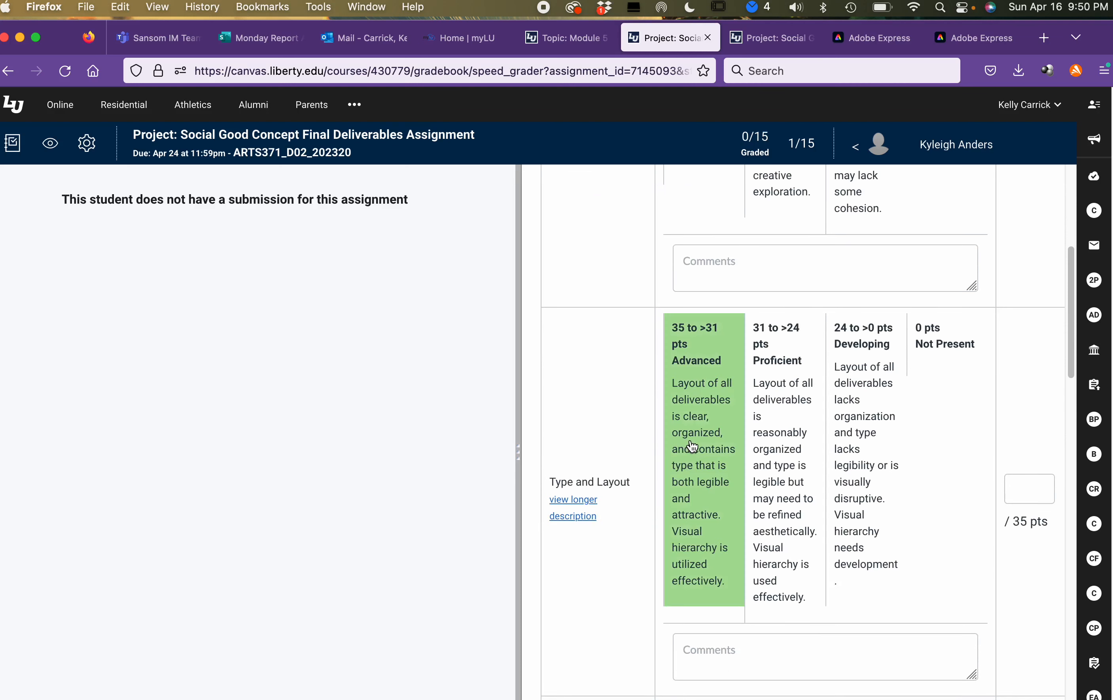
{"action": "scroll", "scroll_direction": "down", "scroll_amount": 3}
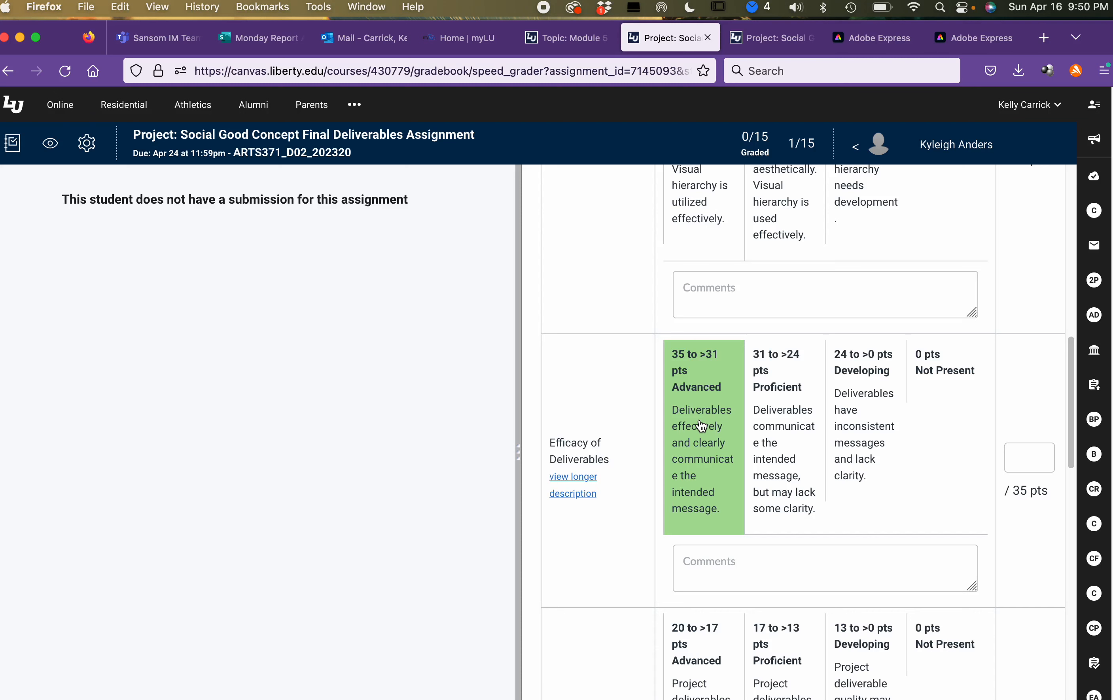
{"action": "scroll", "scroll_direction": "down", "scroll_amount": 3}
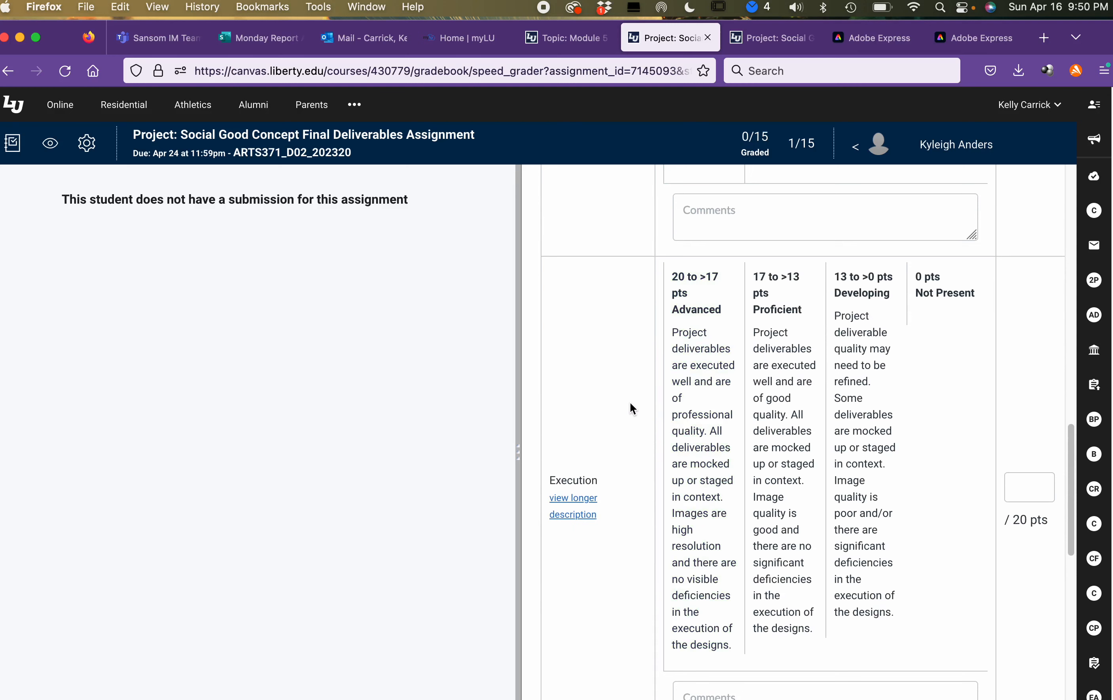
{"action": "scroll", "scroll_direction": "down", "scroll_amount": 3}
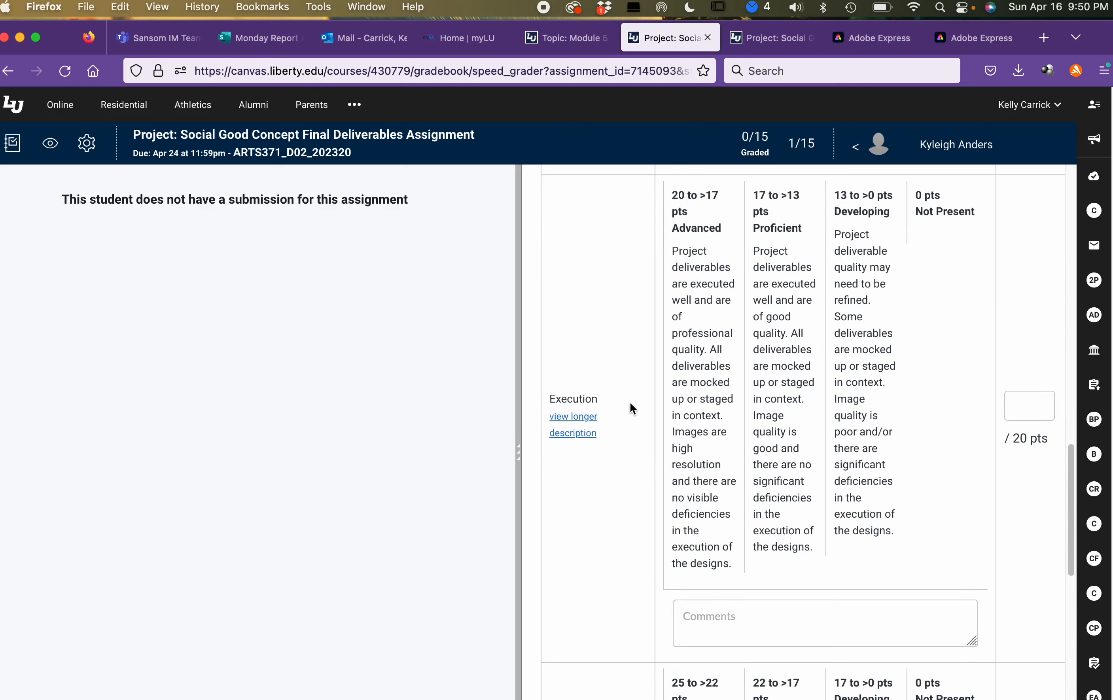
{"action": "scroll", "scroll_direction": "down", "scroll_amount": 3}
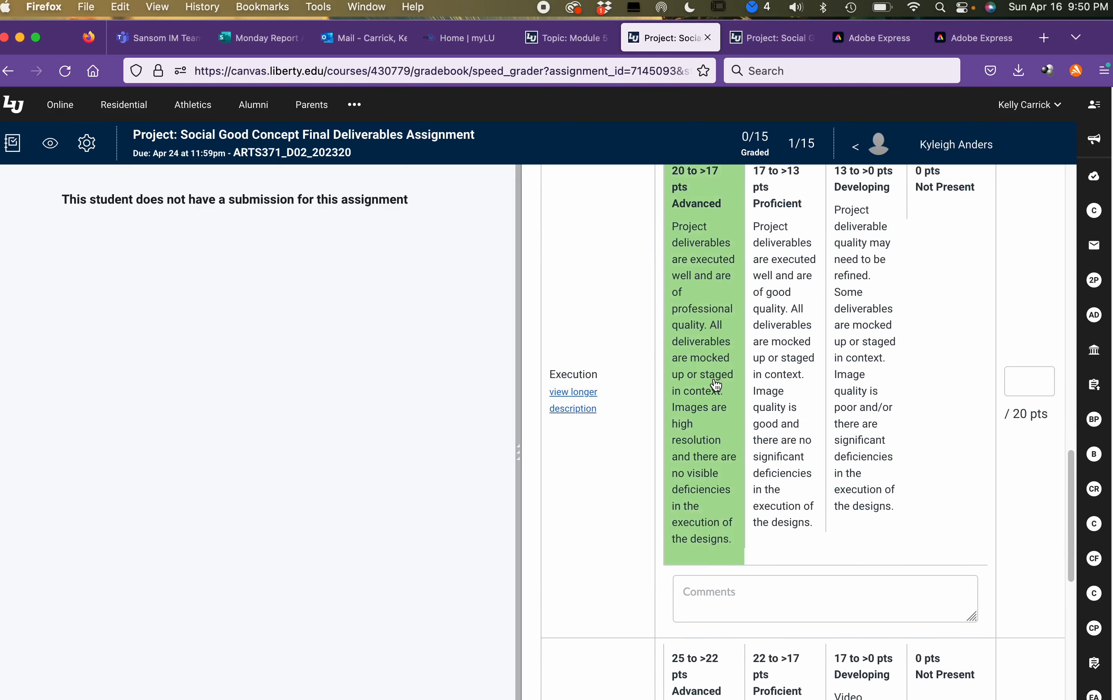
{"action": "mouse_move", "coordinate": [722, 421]}
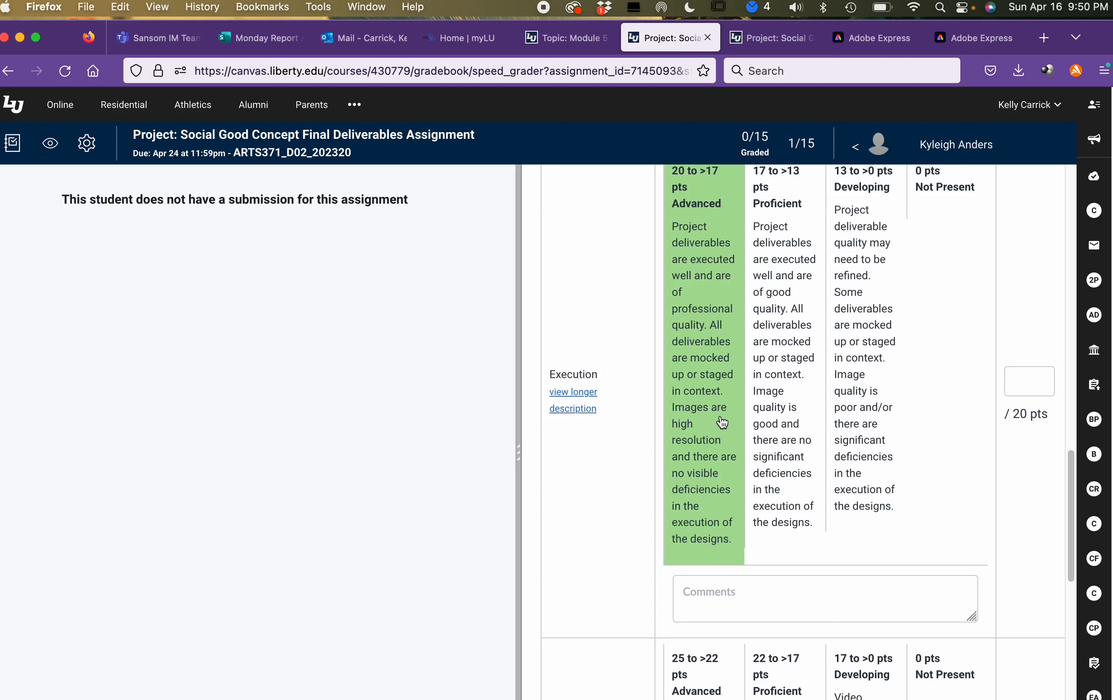
{"action": "scroll", "scroll_direction": "down", "scroll_amount": 3}
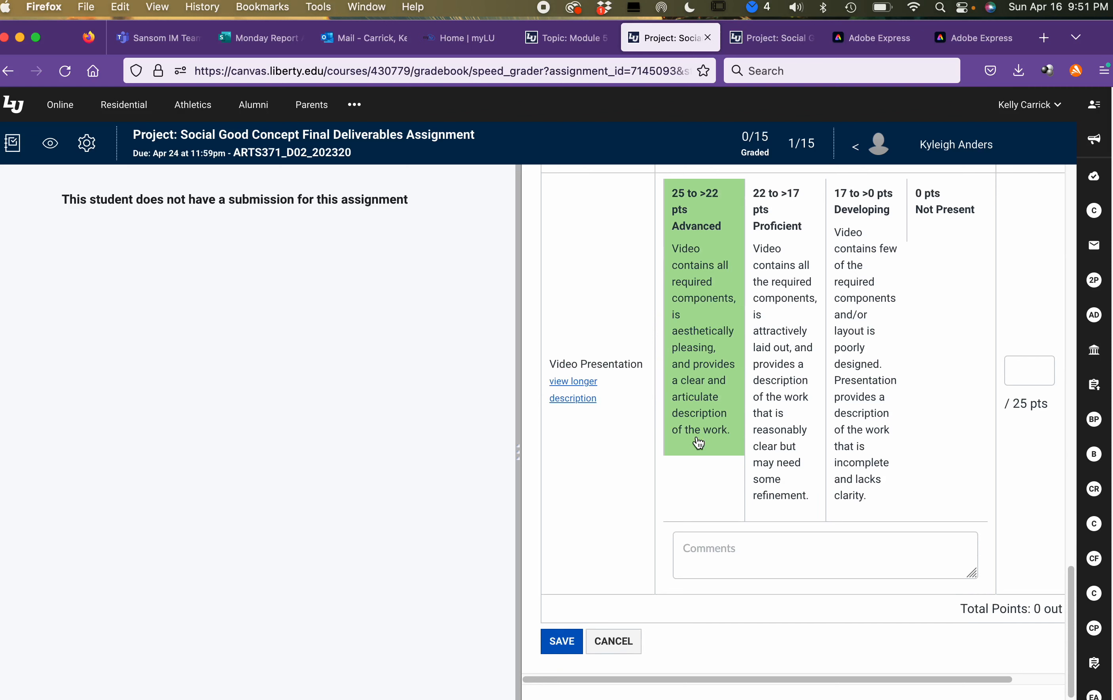
{"action": "mouse_move", "coordinate": [667, 364]}
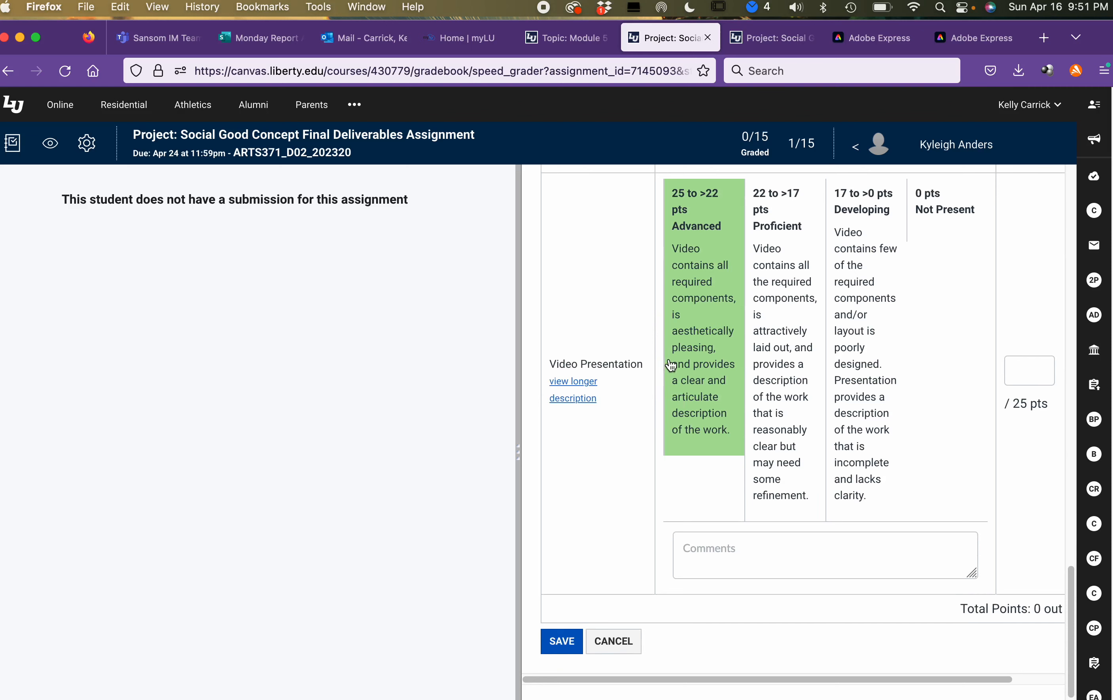